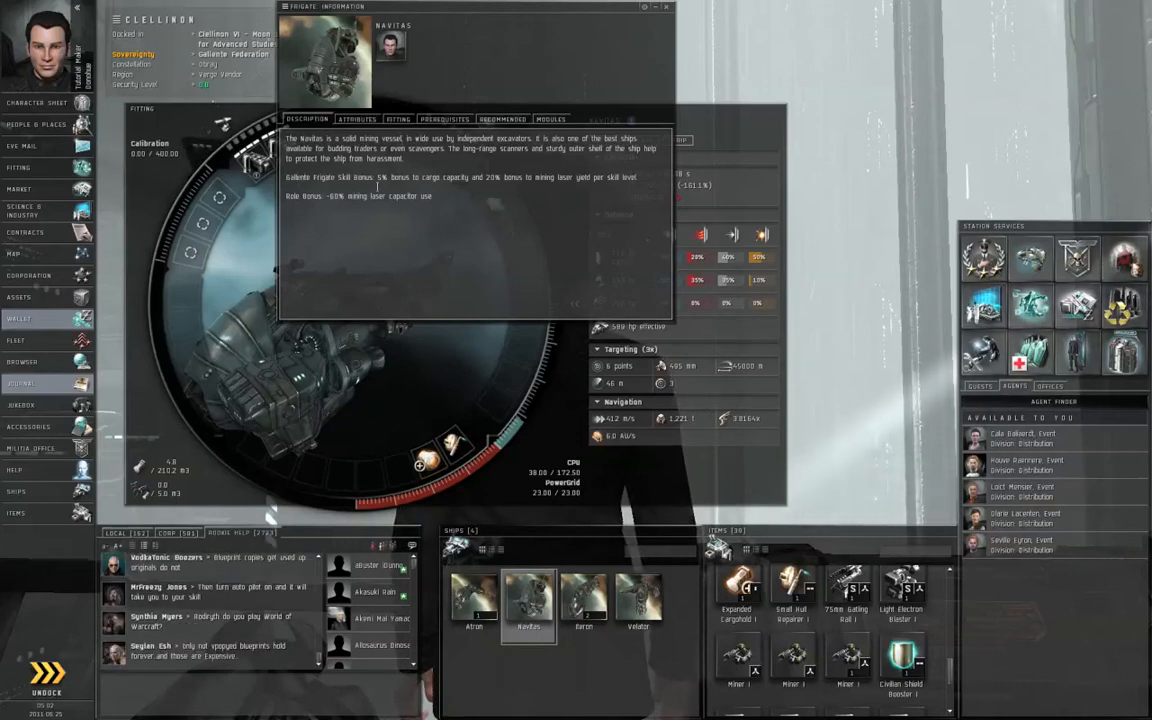
Review the Navitas's required skills, then make another hangar frigate the active ship
left_click(444, 120)
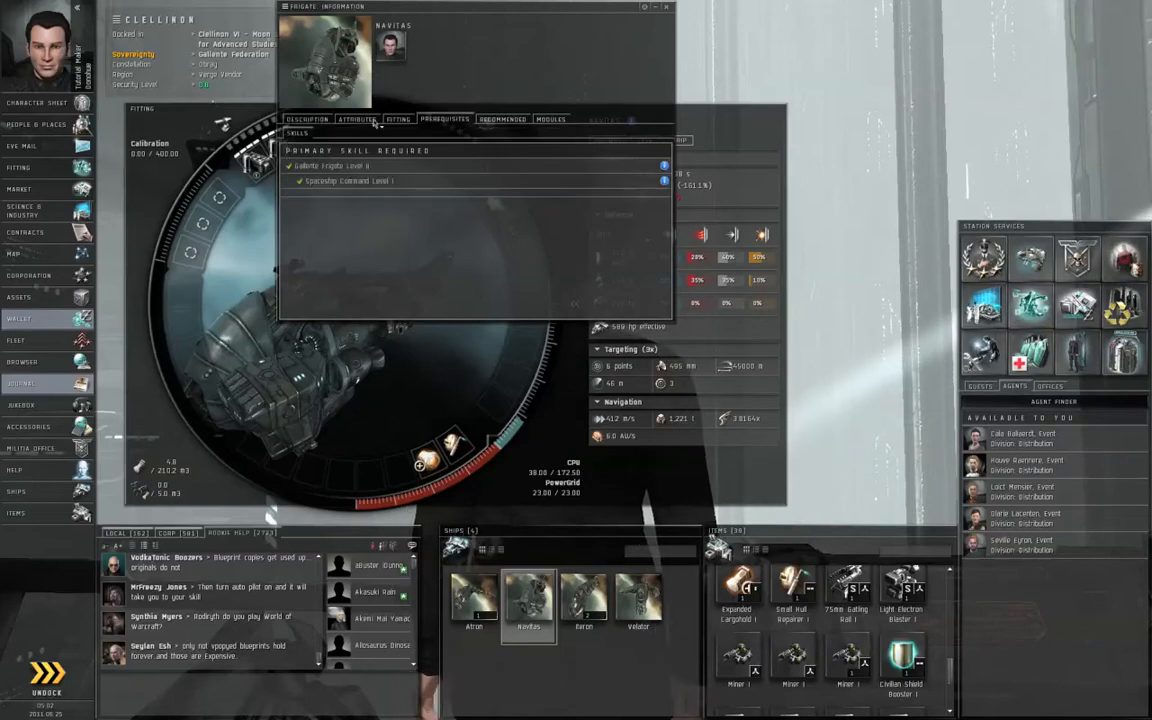
left_click(308, 118)
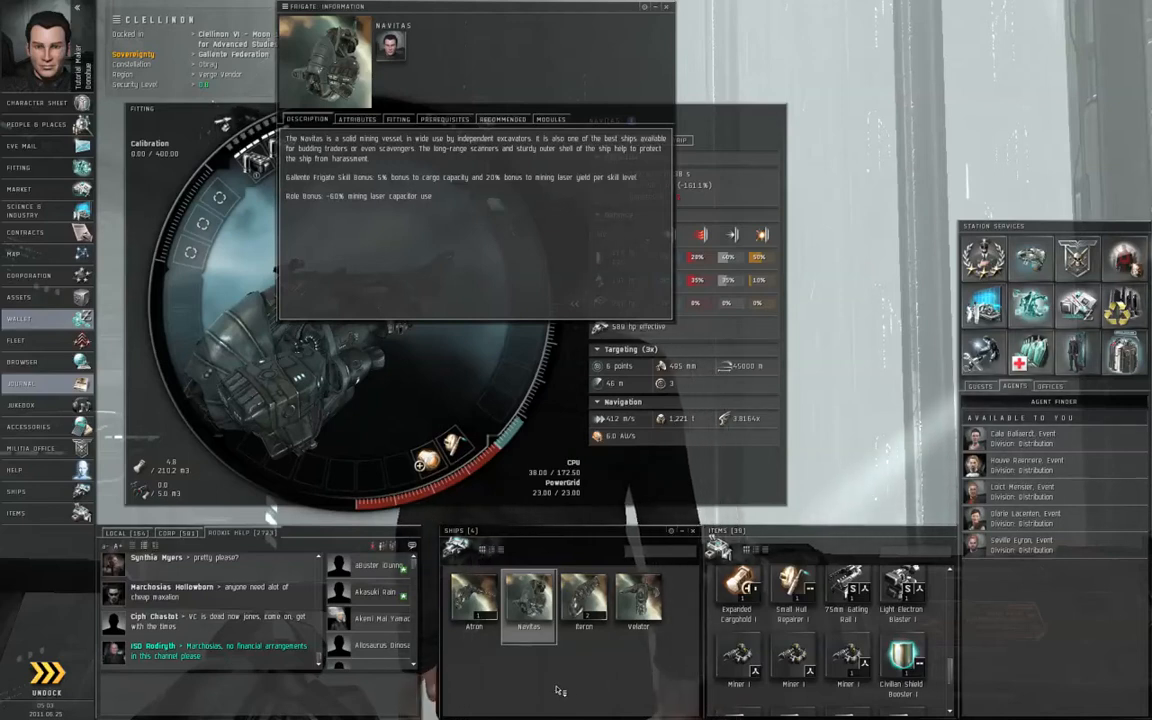
right_click(528, 600)
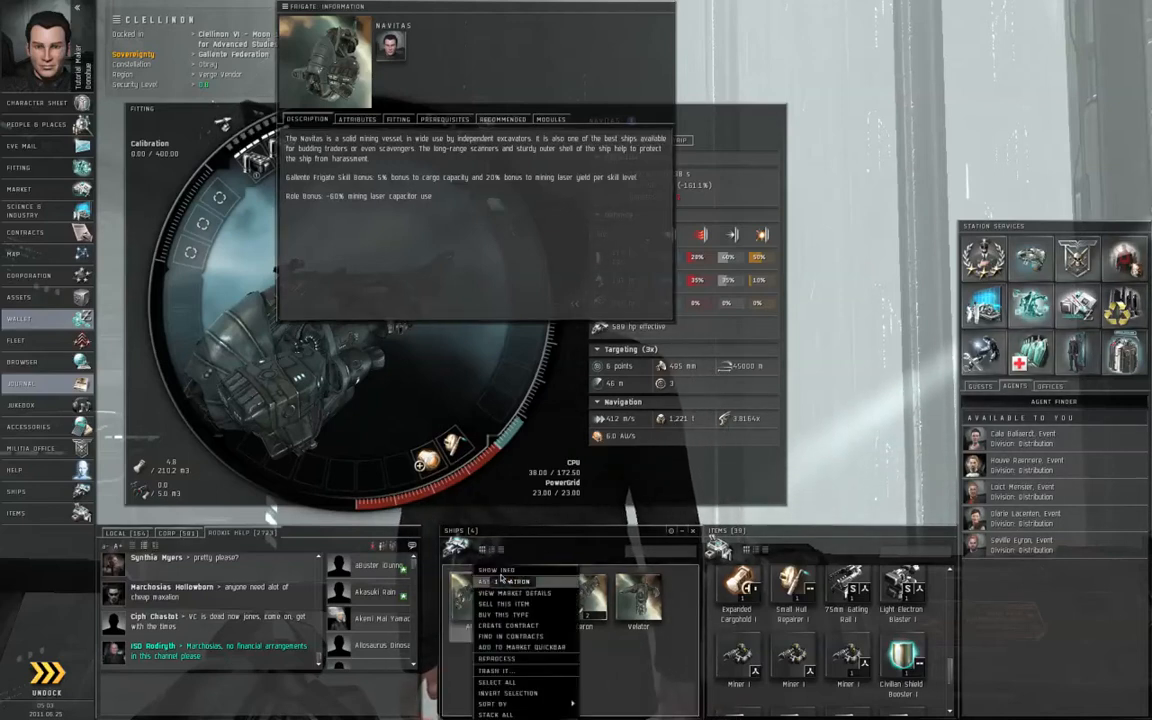
left_click(498, 570)
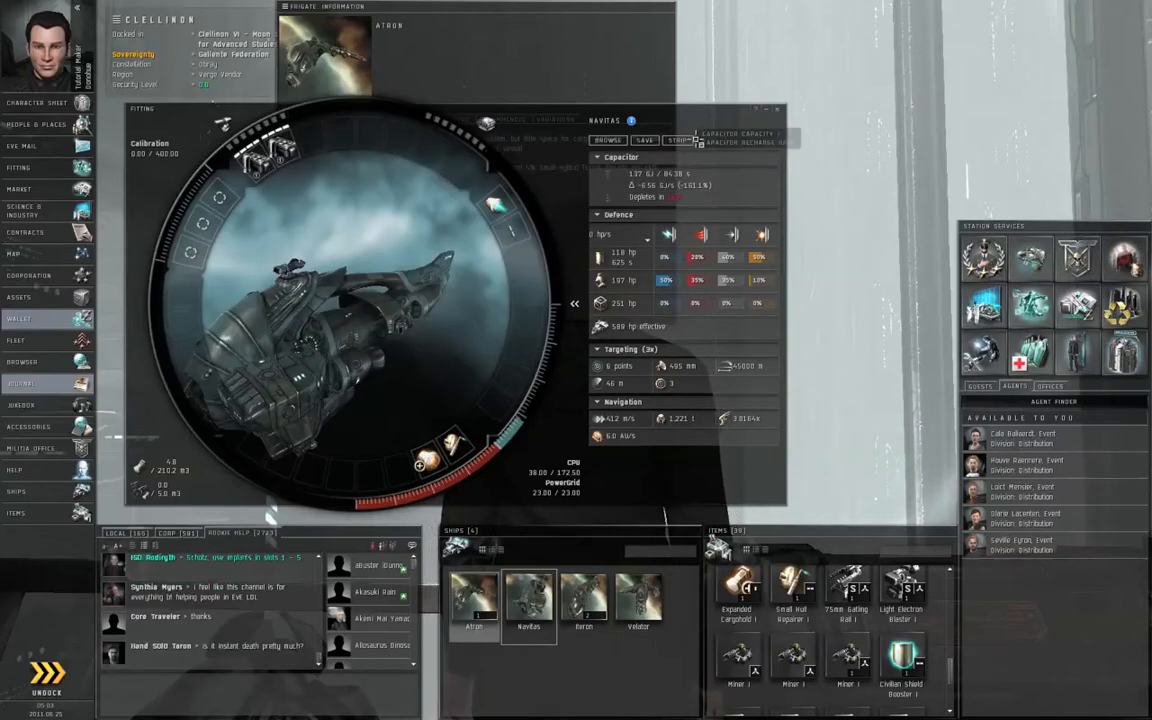
Strip all fitted modules from the ship and switch to a blaster-armed frigate from the hangar
left_click(676, 140)
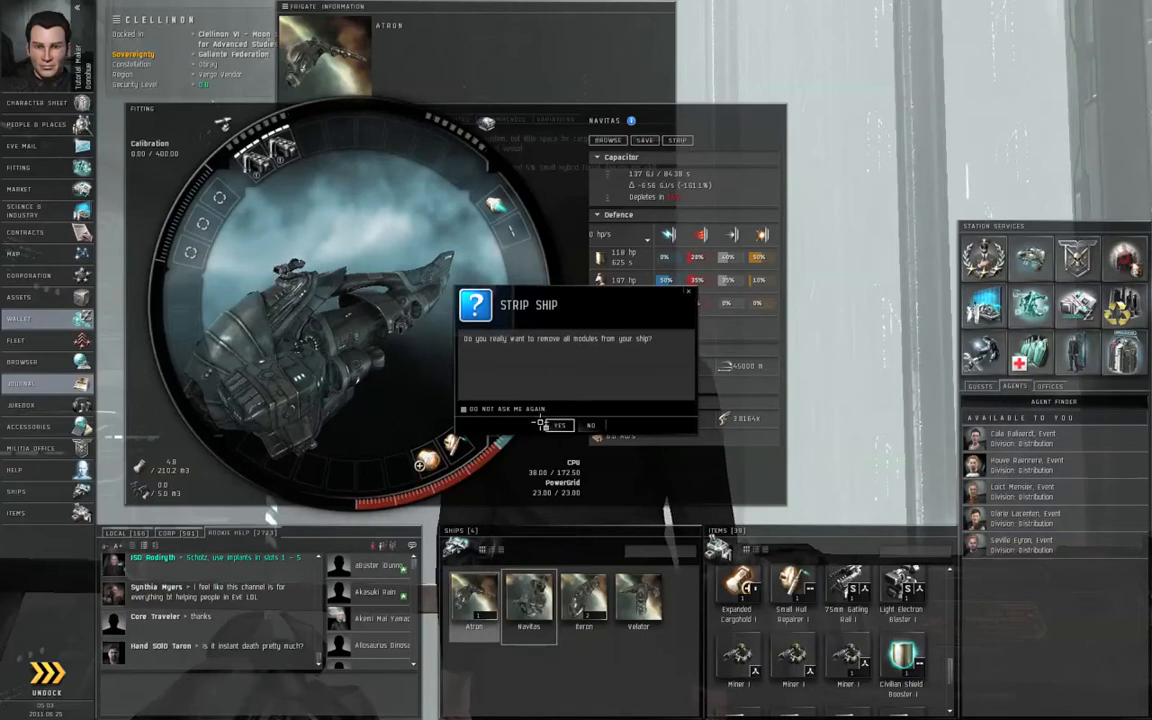
left_click(560, 424)
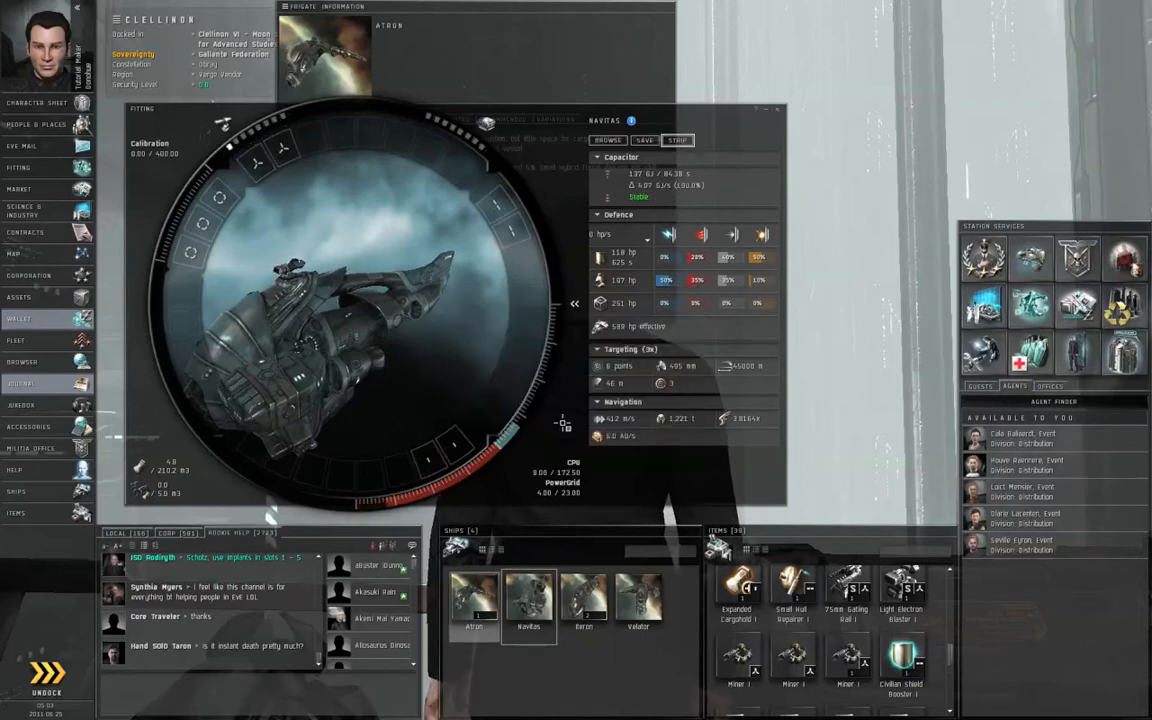
right_click(472, 590)
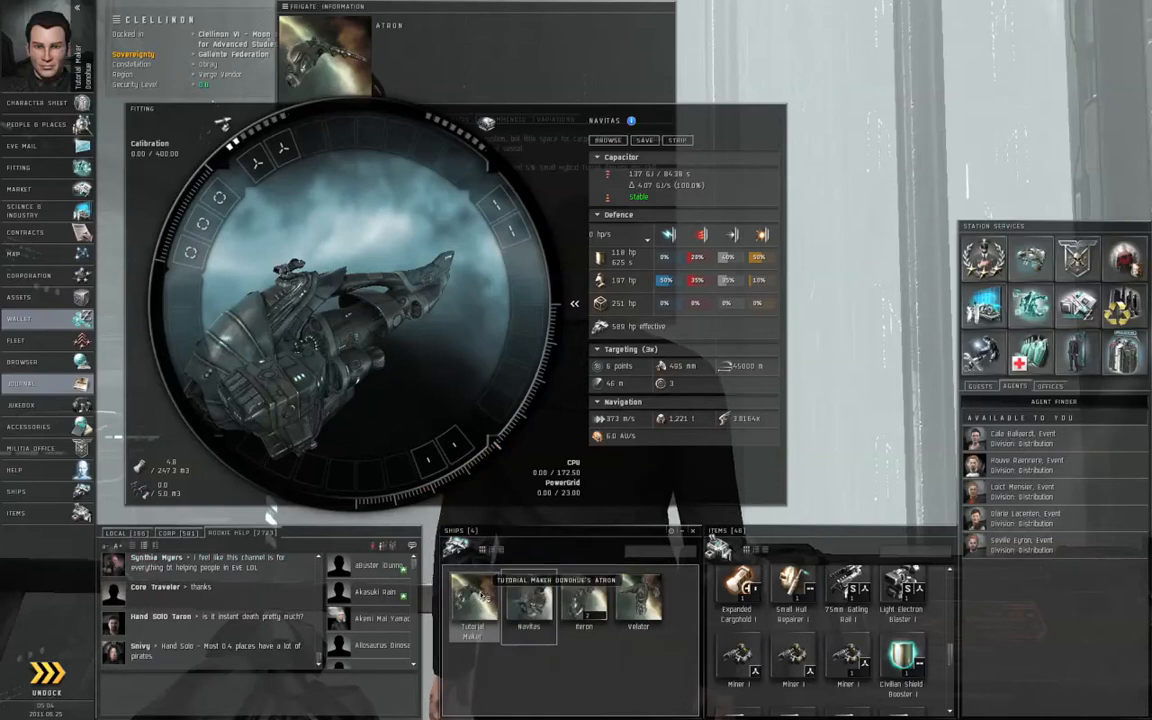
right_click(528, 600)
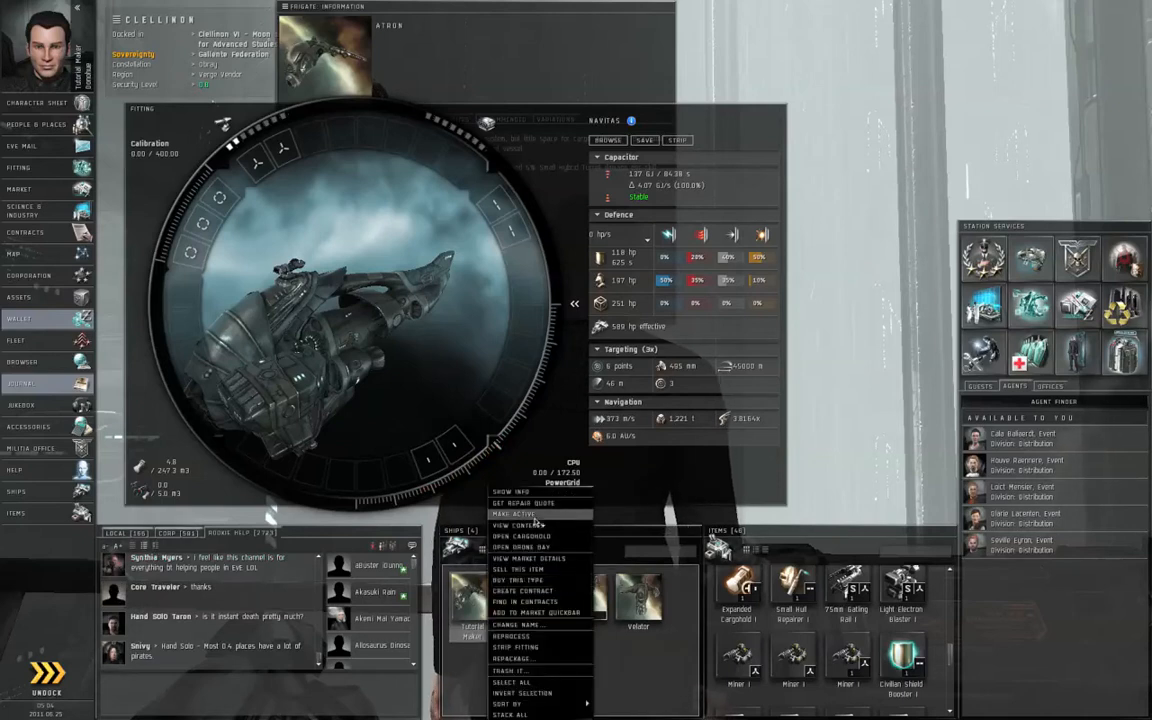
left_click(510, 512)
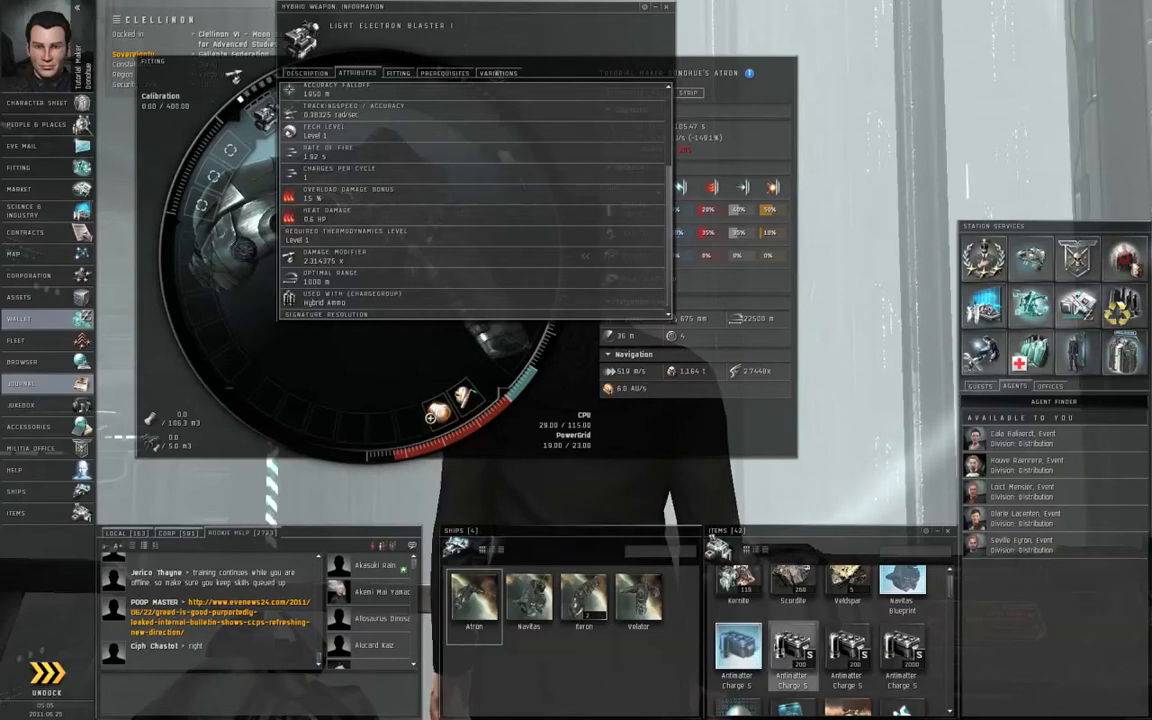
Close the Light Electron Blaster I info window after reviewing its attributes
left_click(664, 8)
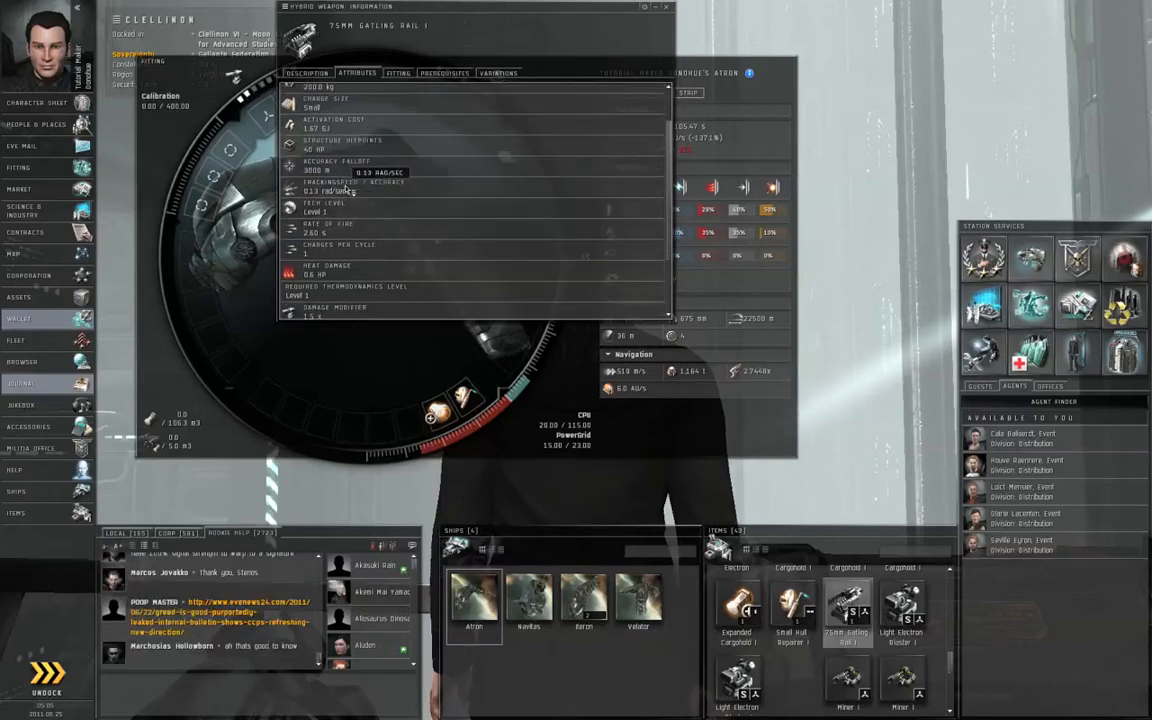
Buy a 125mm Gatling Rail I from a regional market seller, accepting the above-average price
scroll("down", 3)
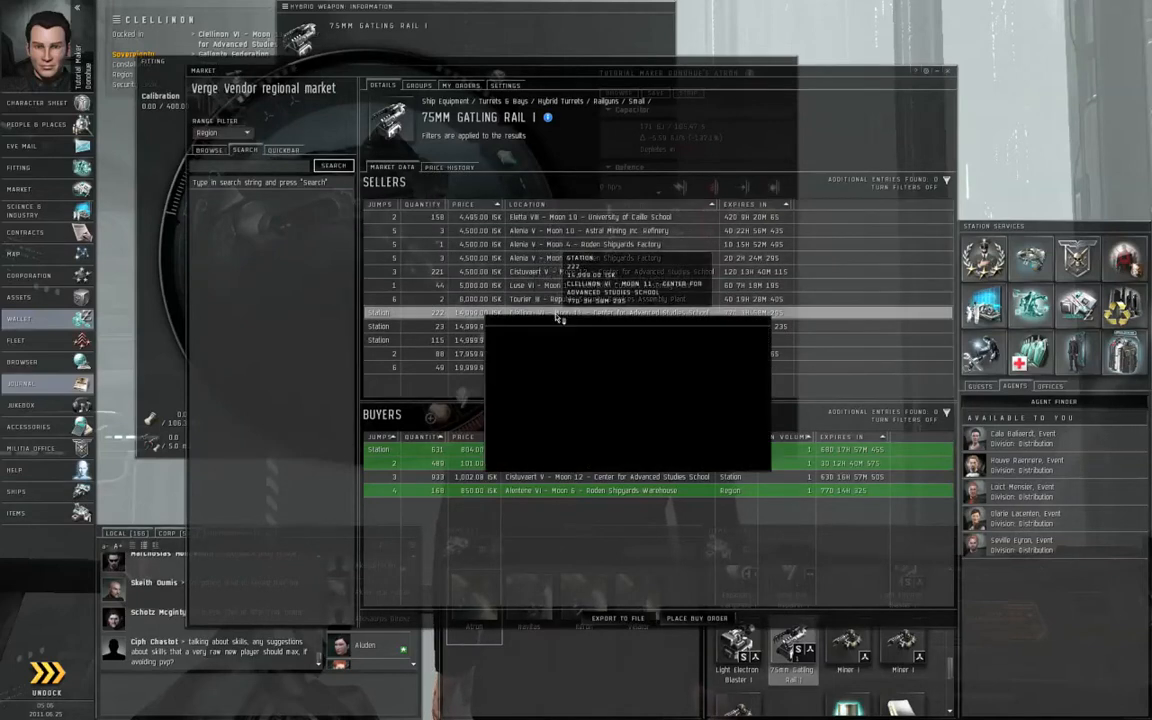
left_click(608, 448)
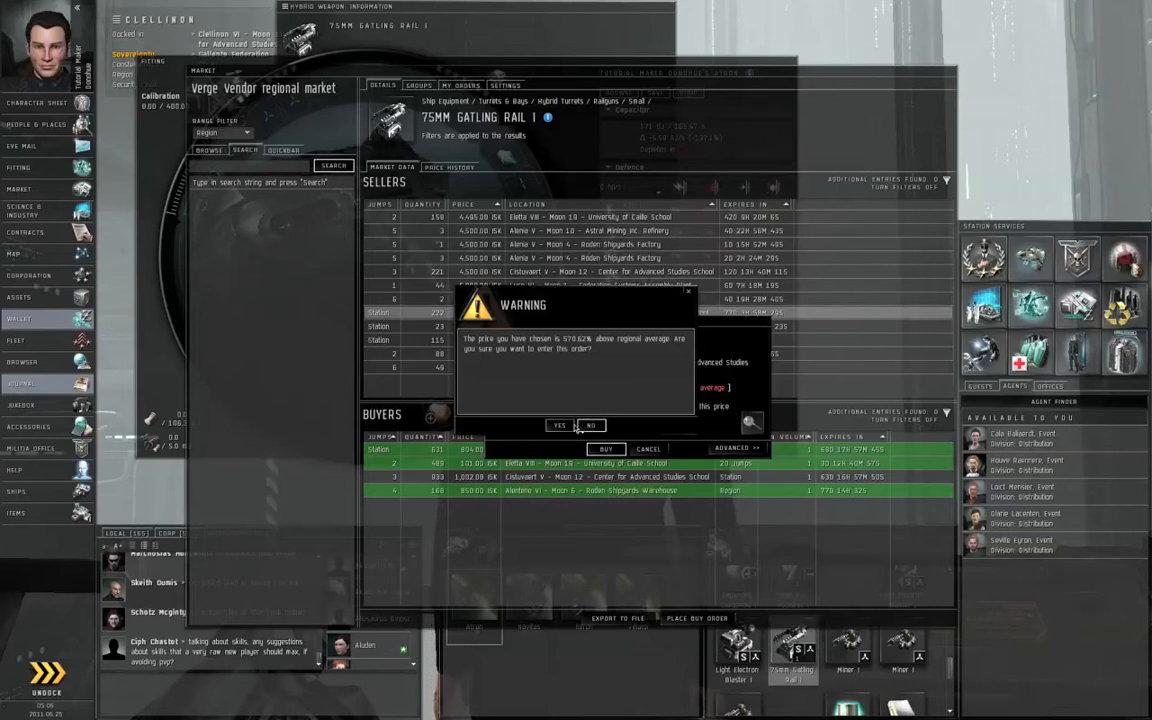
left_click(590, 424)
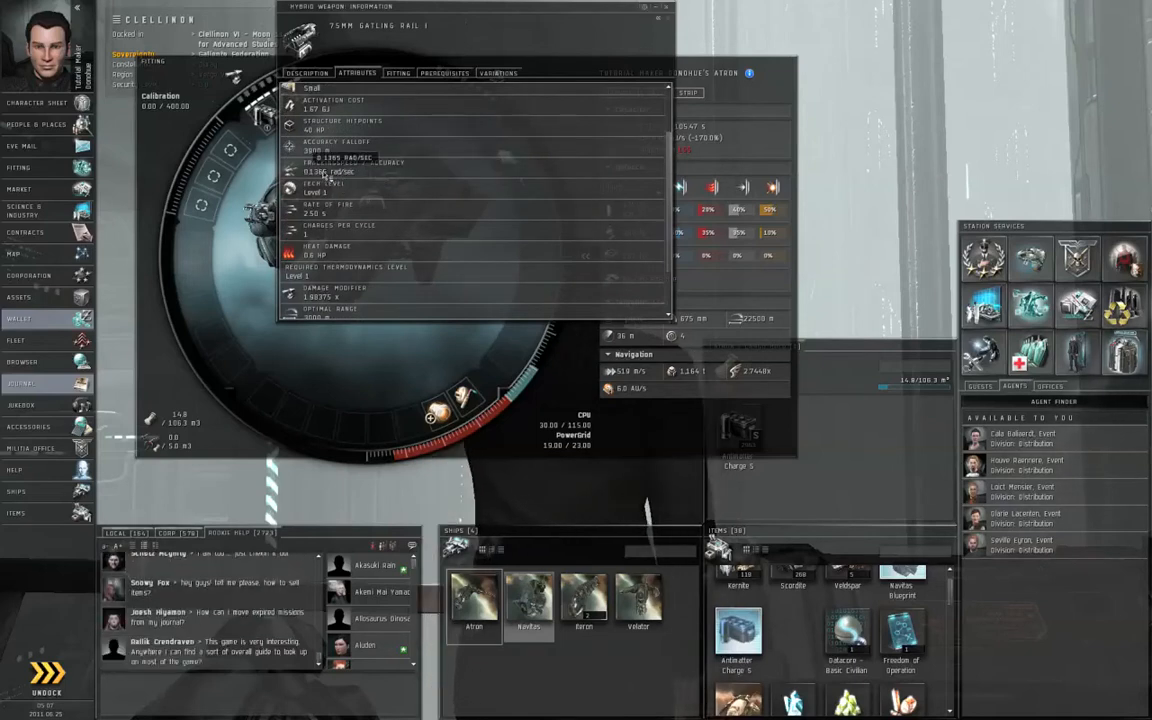
Accept Seville Eyron's Cash Flow for Capsuleers (3 of 10) mission and end the agent conversation
left_click(660, 8)
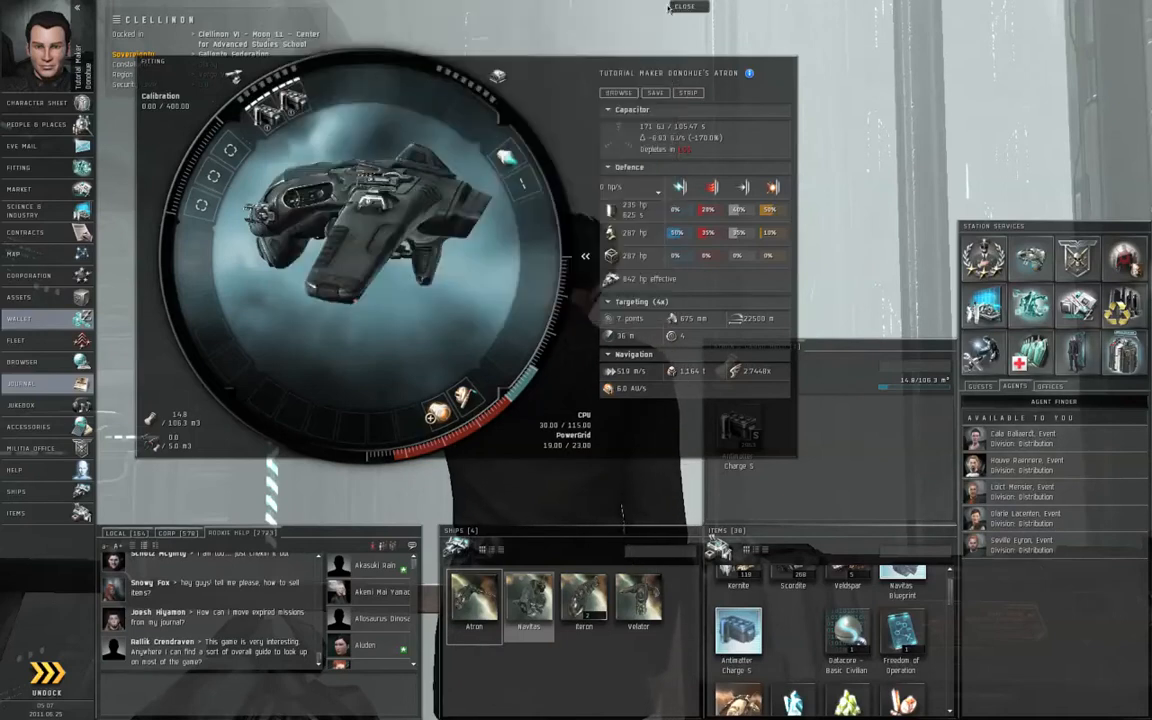
left_click(684, 8)
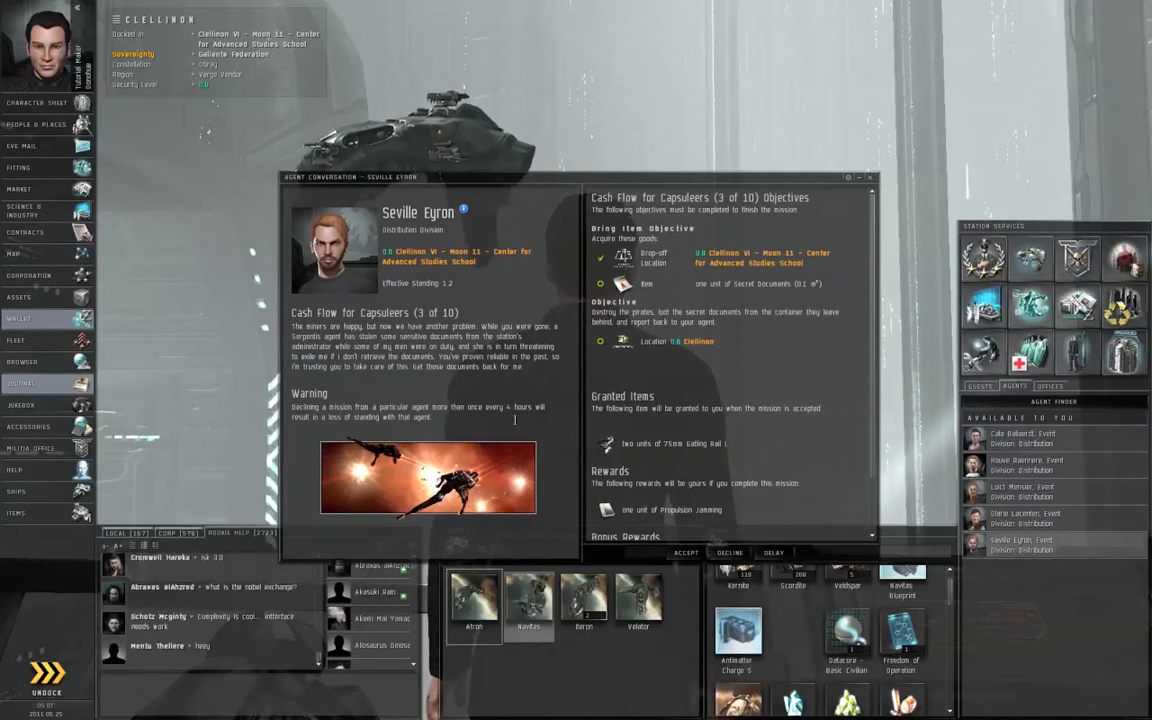
mouse_move(48, 320)
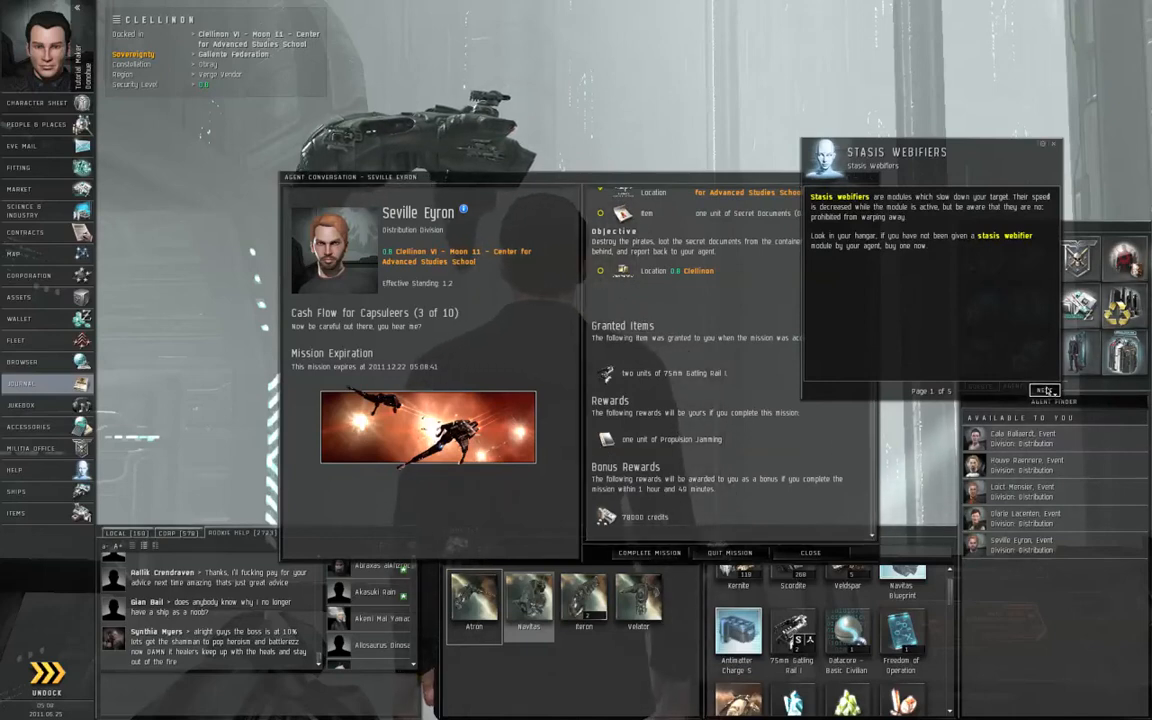
left_click(1044, 390)
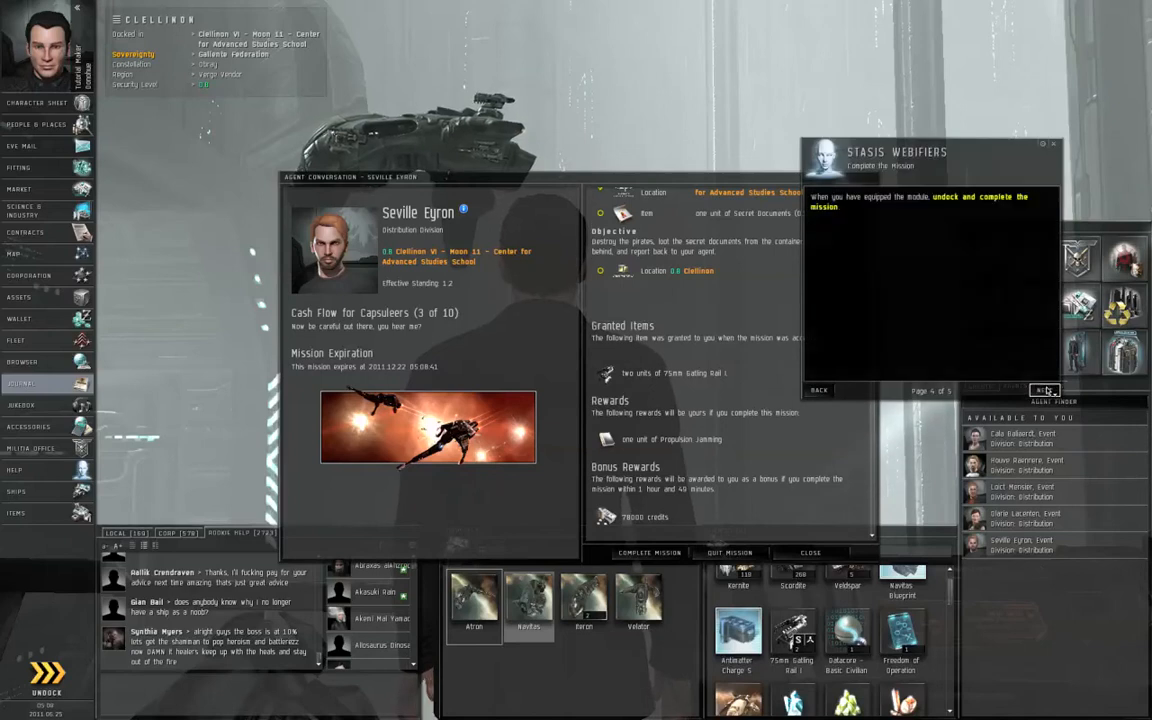
left_click(1052, 144)
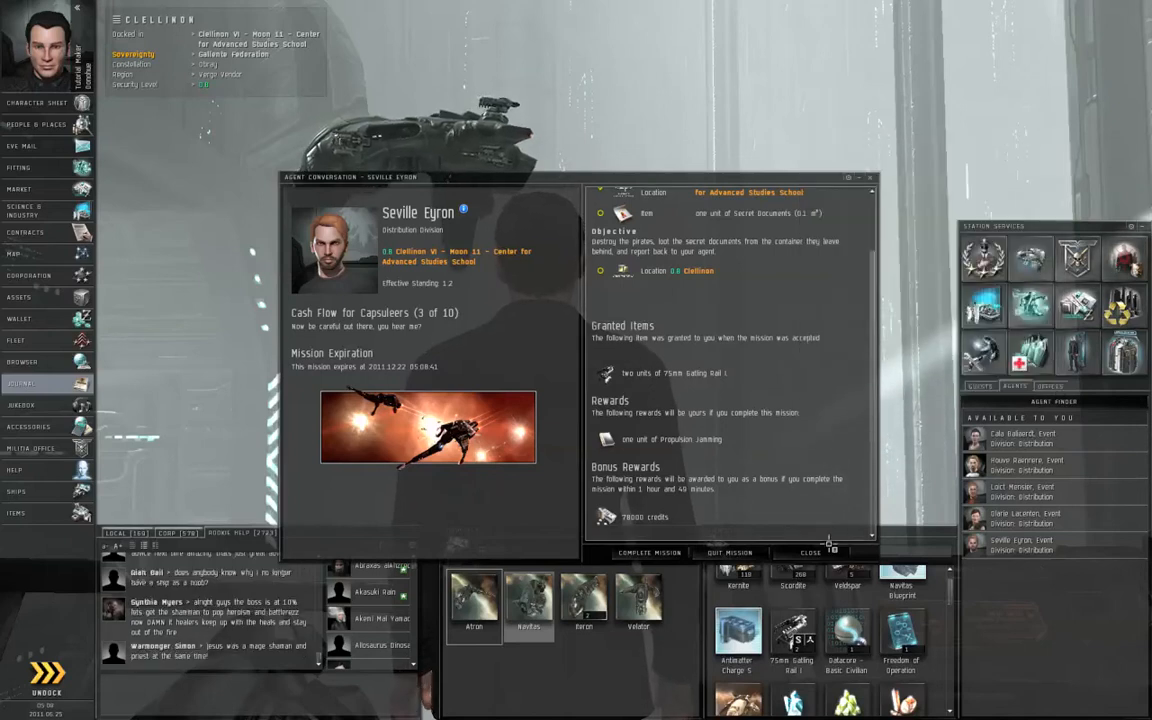
left_click(810, 552)
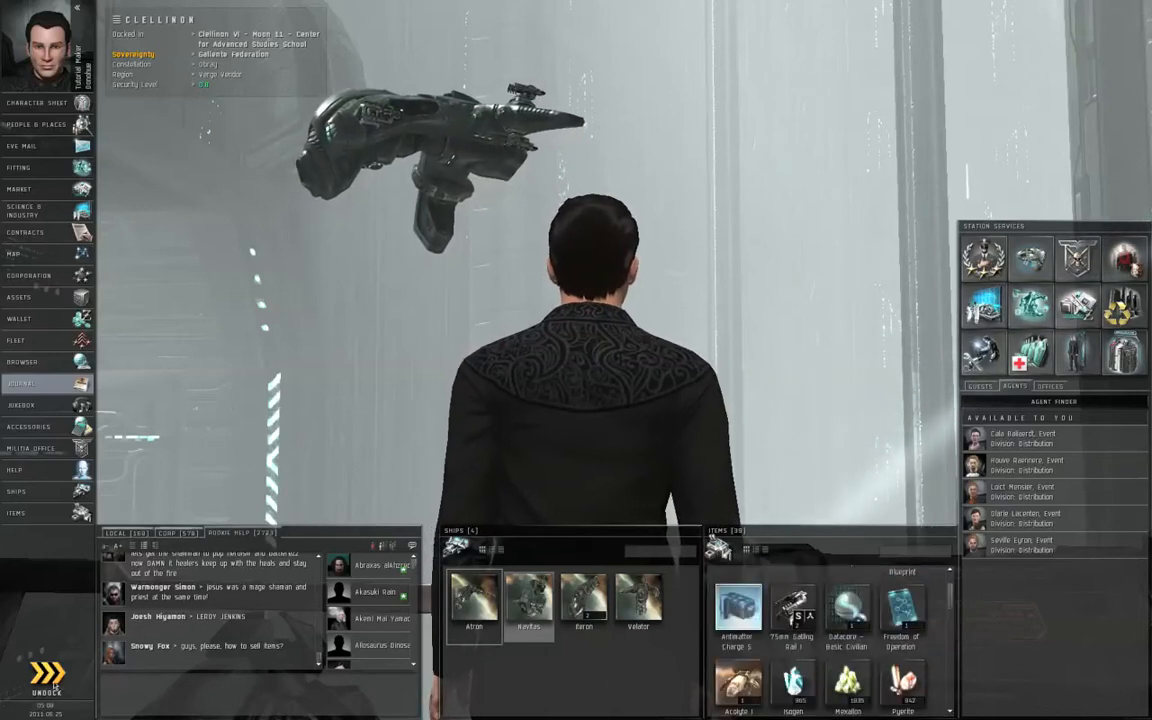
Undock from the station and warp to Clellinon V Asteroid Belt 1
left_click(46, 684)
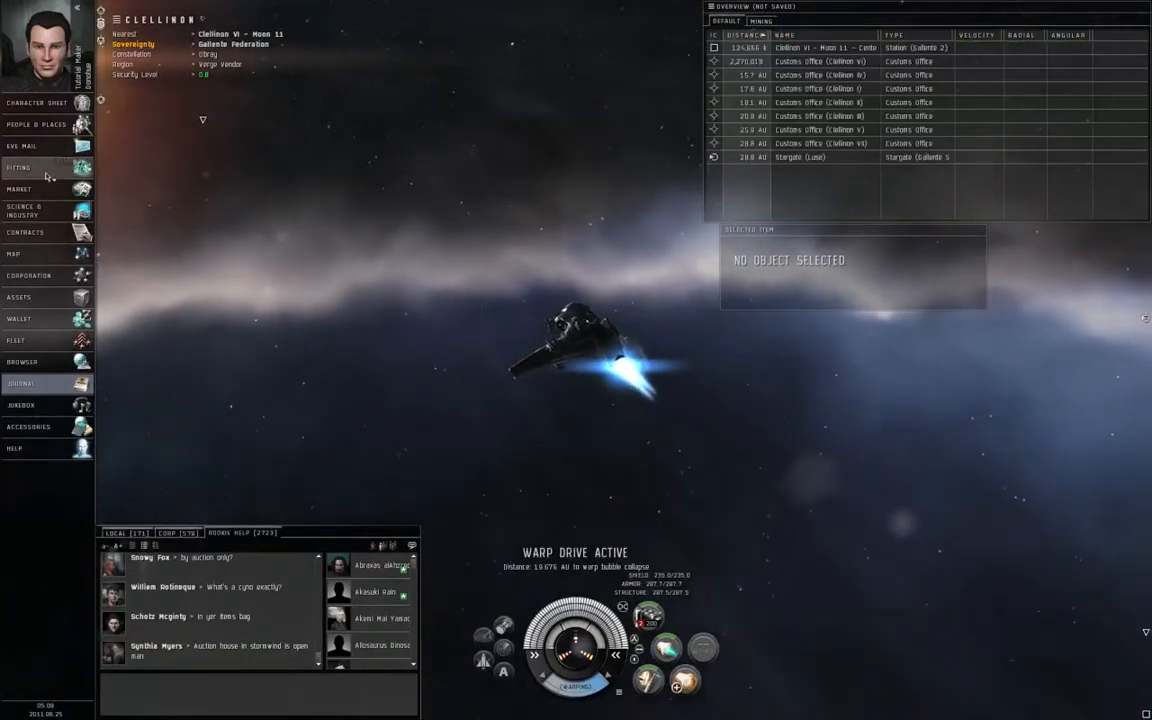
left_click(18, 168)
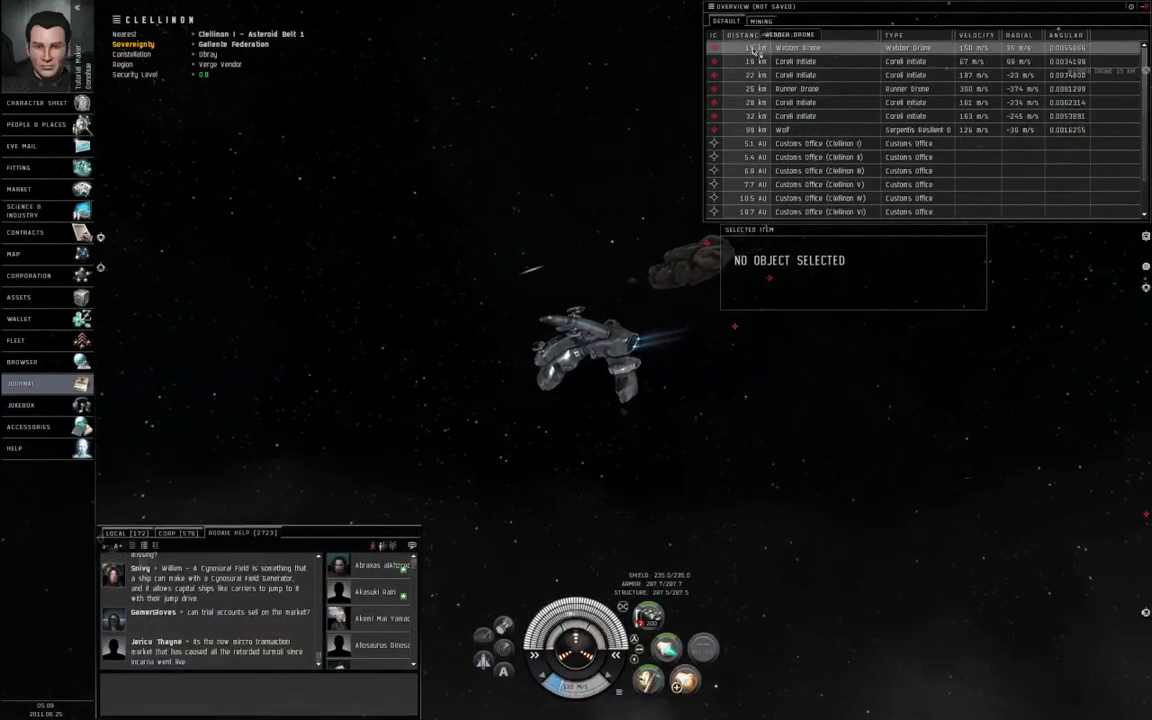
Lock two nearby Corelli pirate ships from the overview
left_click(798, 88)
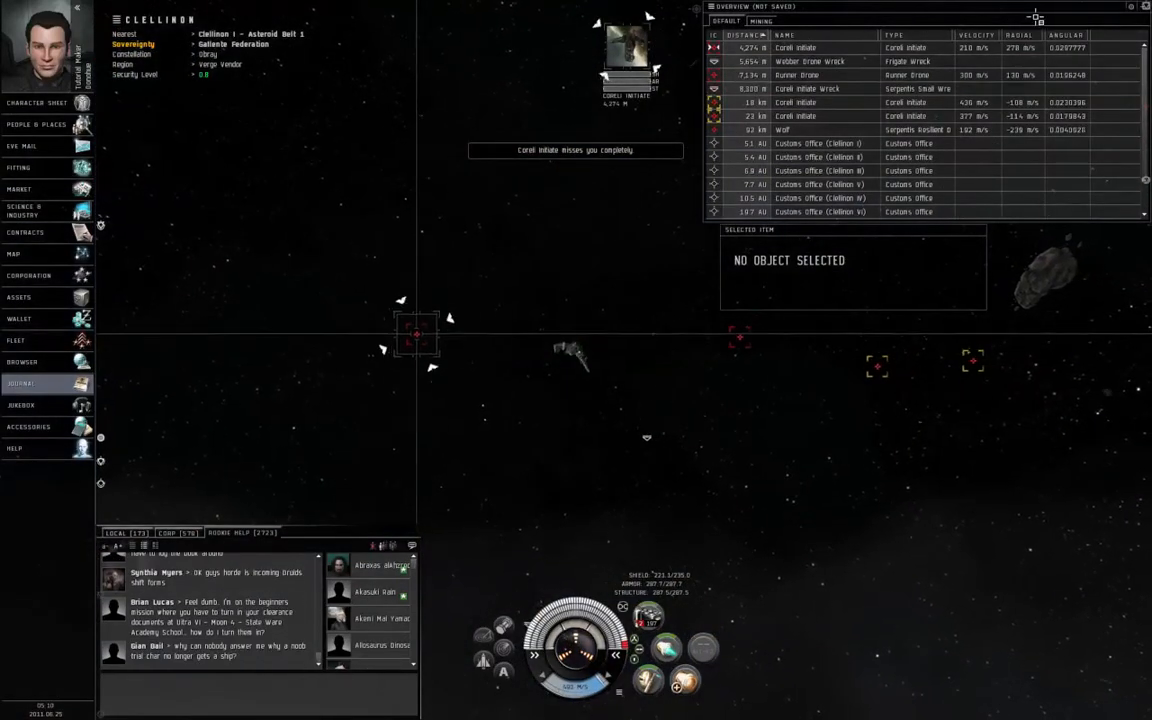
left_click(798, 76)
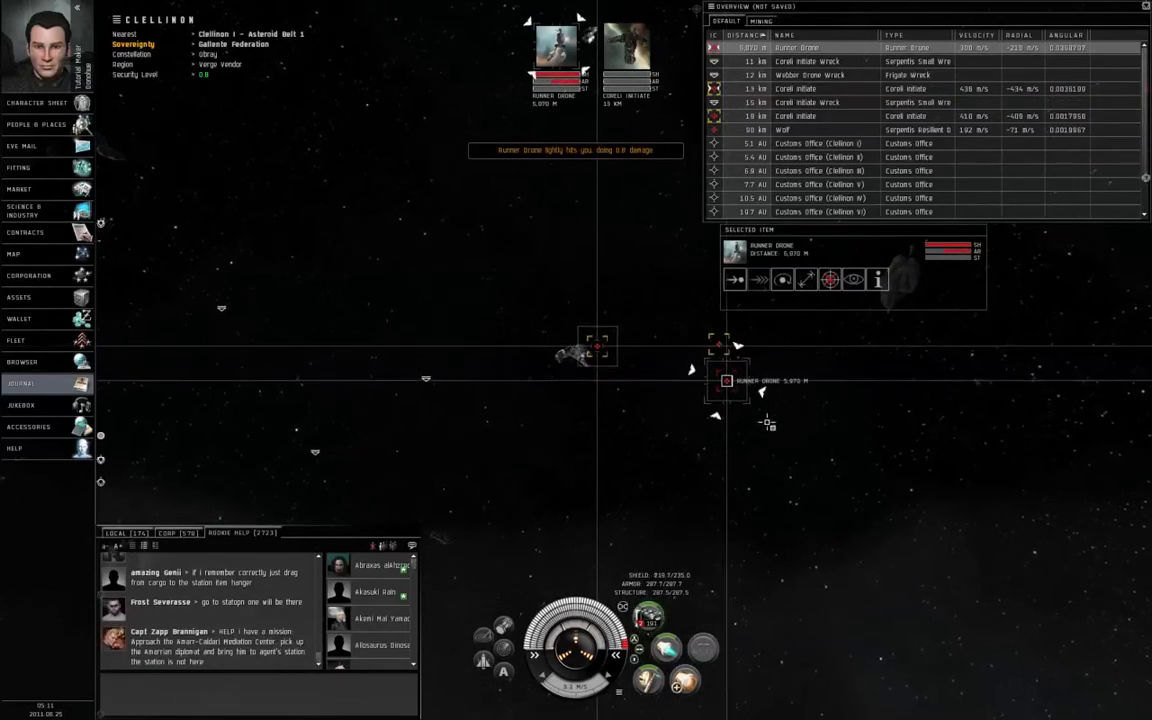
Kill the Sunder Drone and Corelli Infantry, then approach the dropped cargo container
left_click(784, 280)
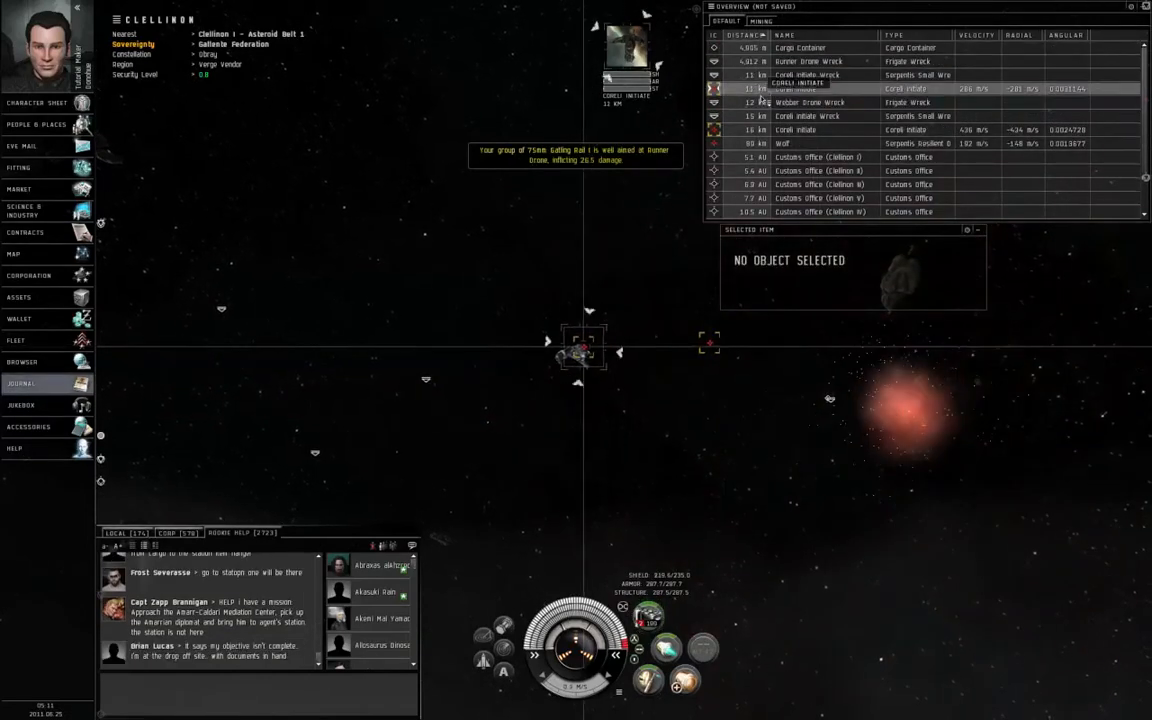
left_click(796, 76)
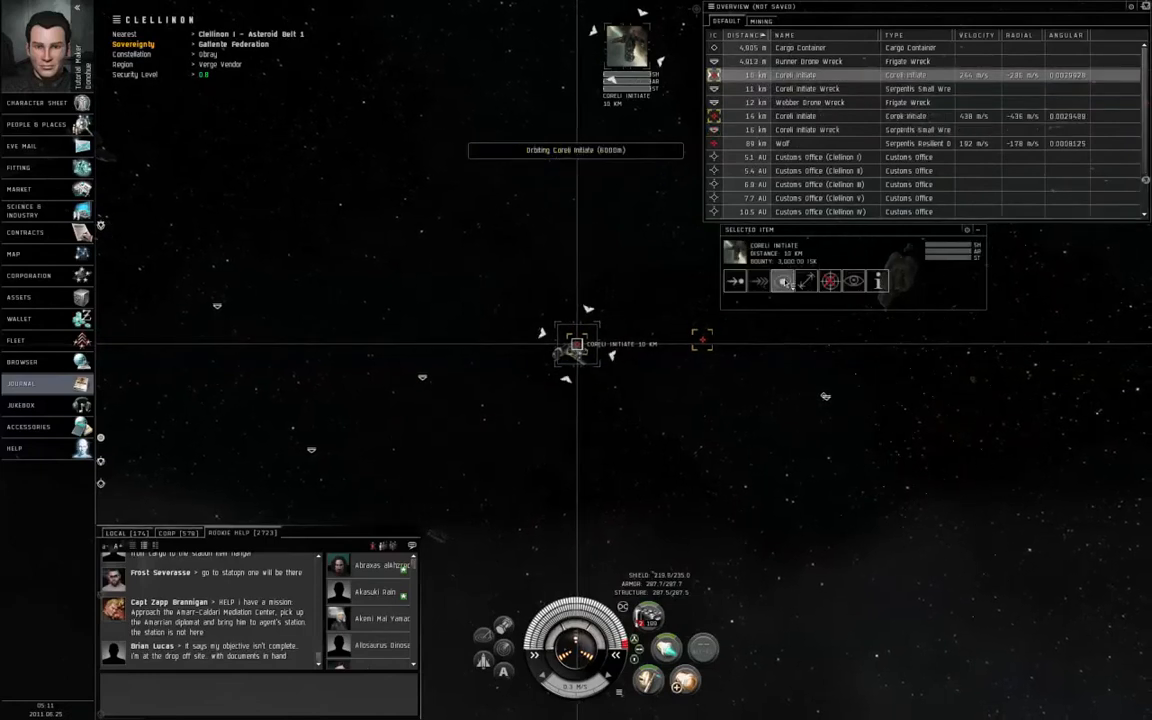
left_click(784, 280)
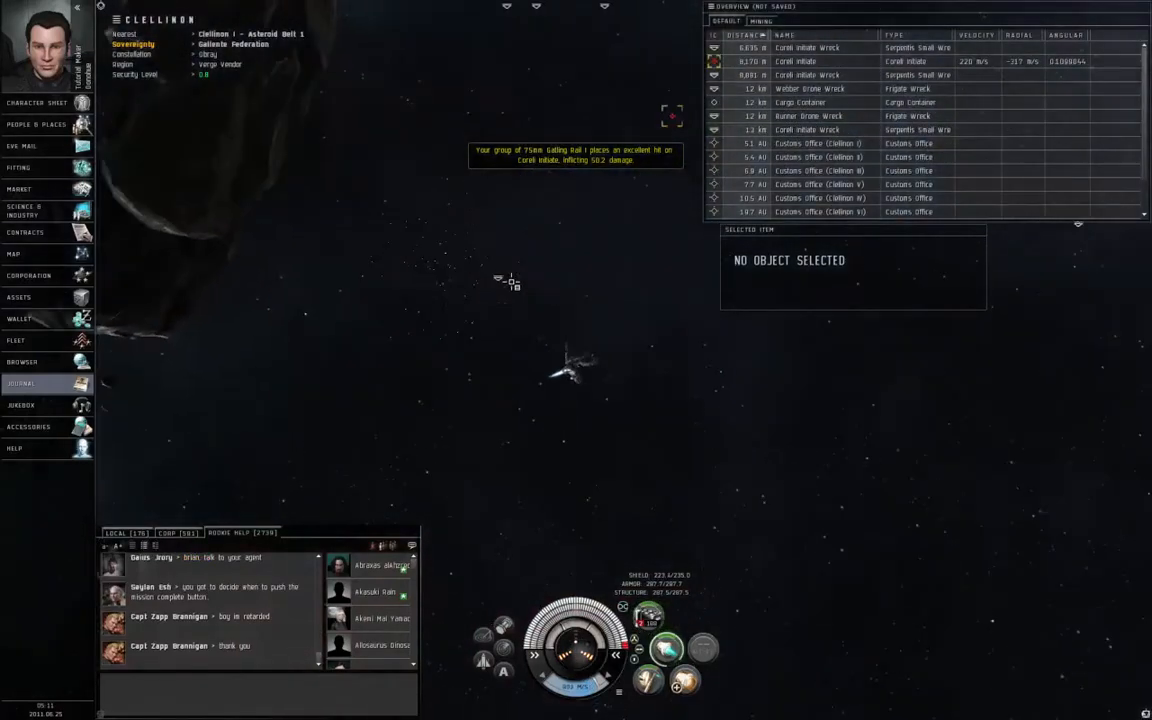
left_click(796, 60)
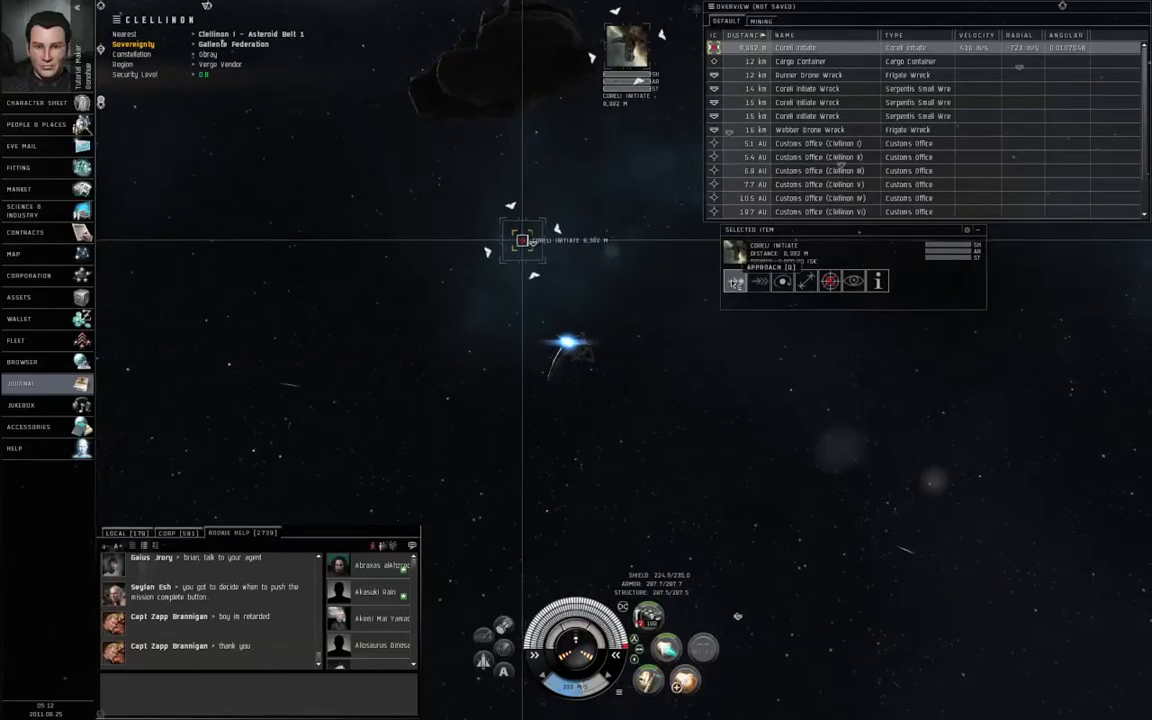
left_click(734, 280)
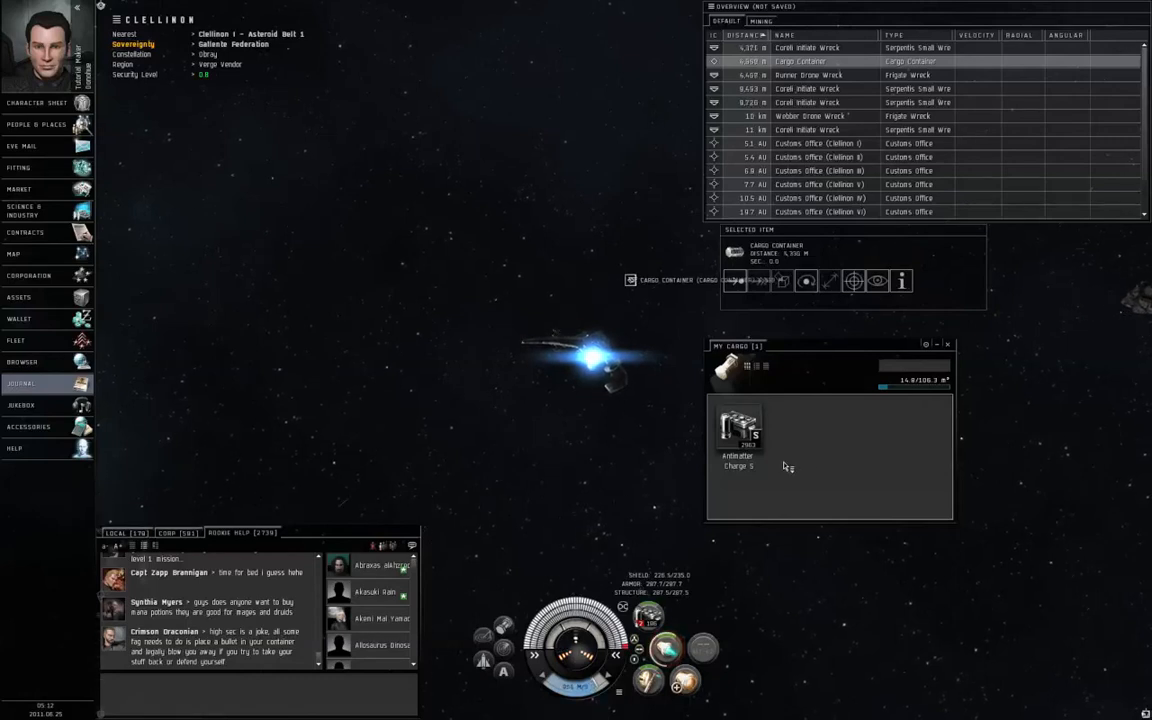
Move the Secret Documents into the cargo hold and select the school station as destination
left_click(804, 280)
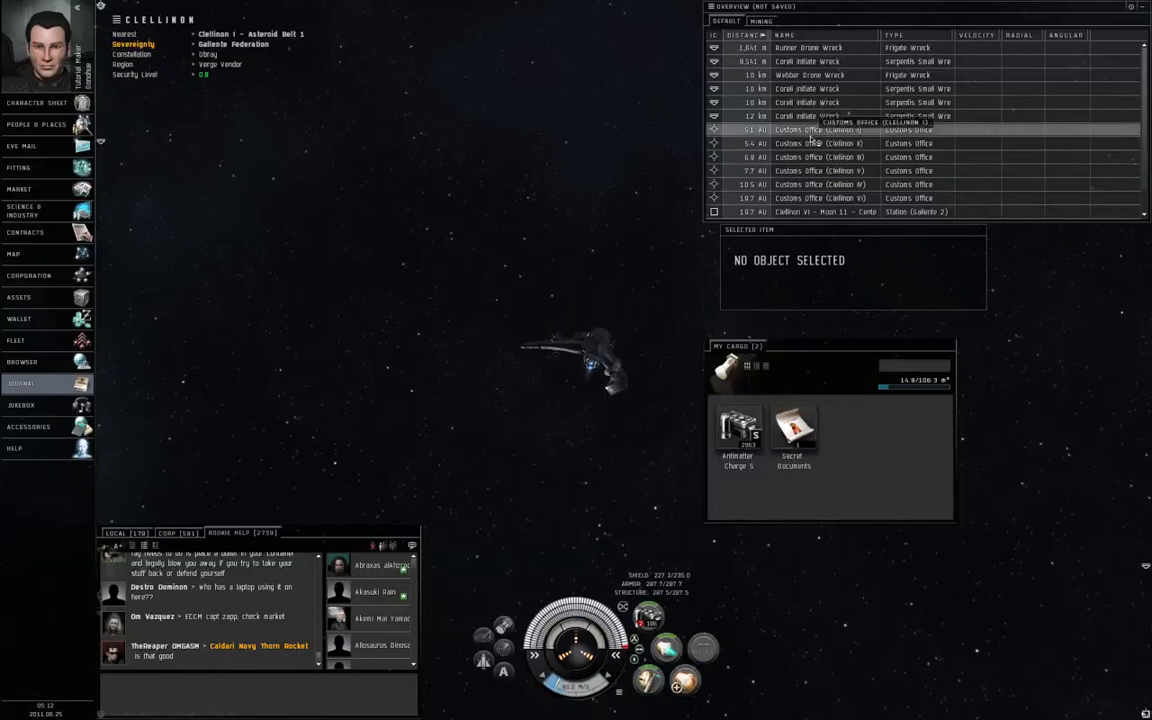
left_click(850, 184)
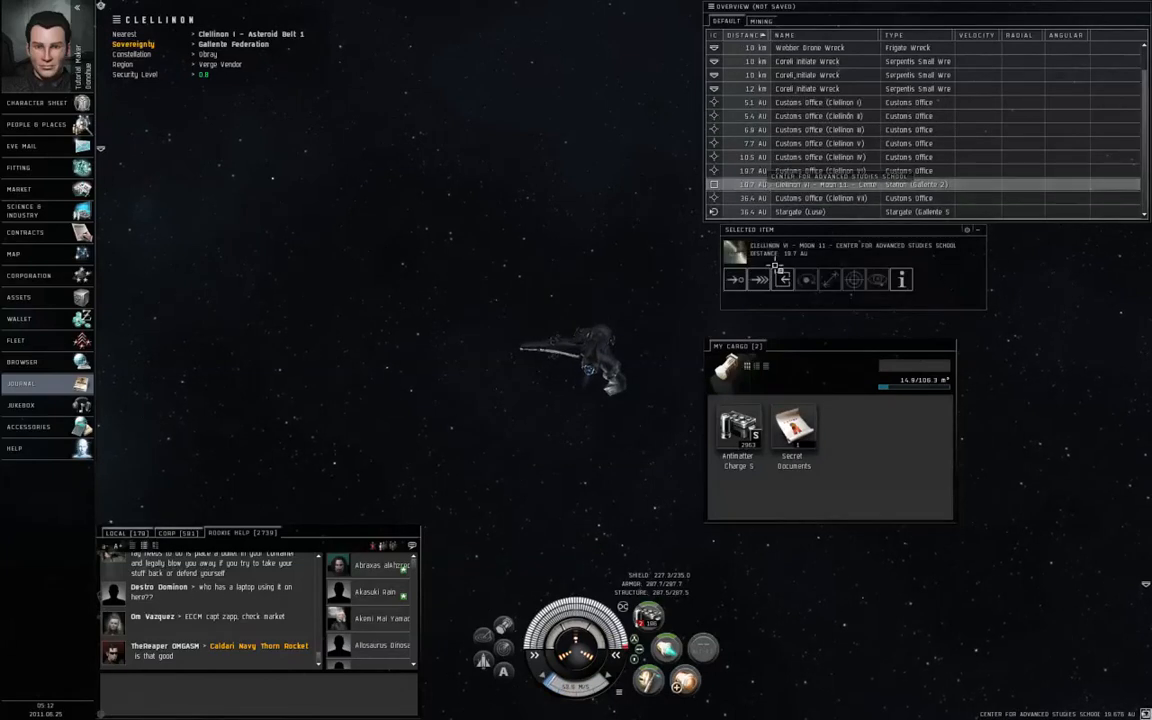
Warp to and dock at the Center for Advanced Studies School station
left_click(784, 280)
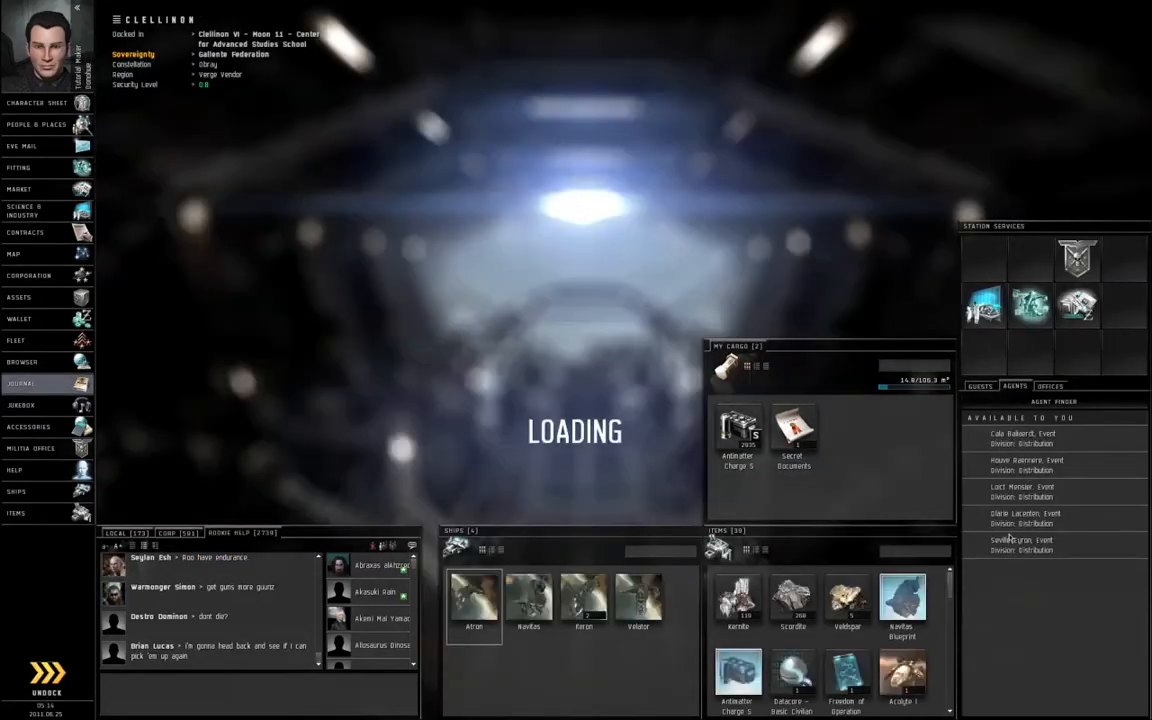
Complete the Secret Documents mission with Seville Eyron and queue the rewarded Propulsion Jamming skill
right_click(1020, 544)
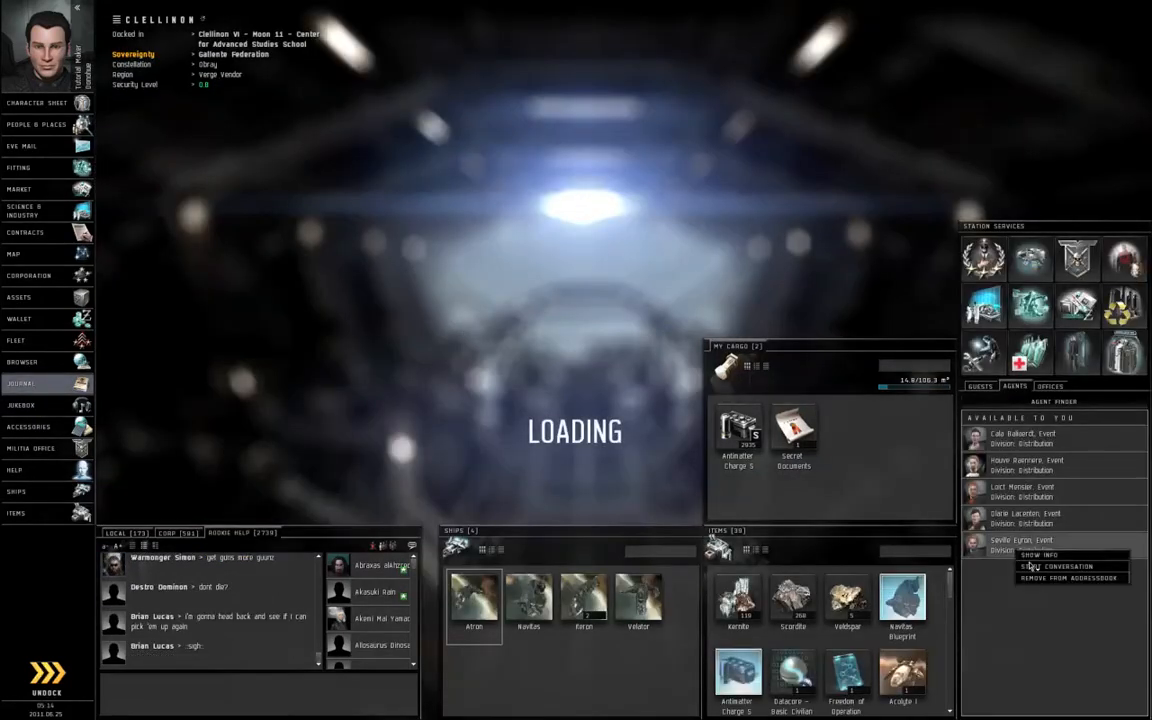
left_click(1056, 566)
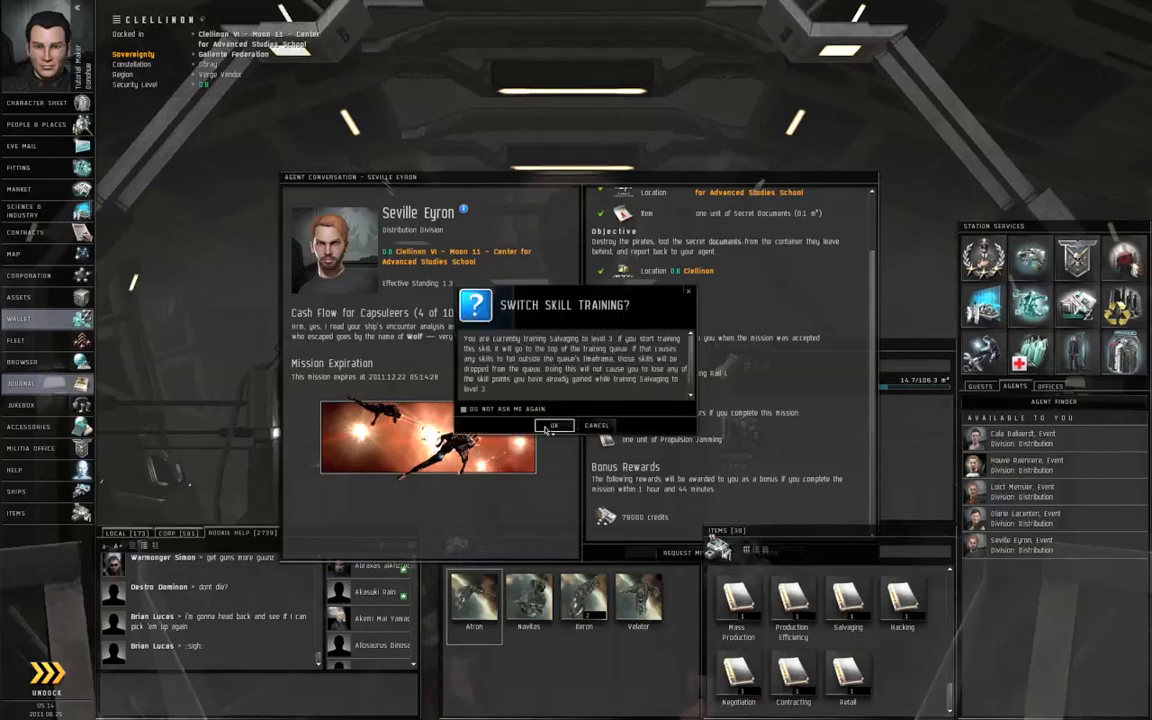
left_click(552, 424)
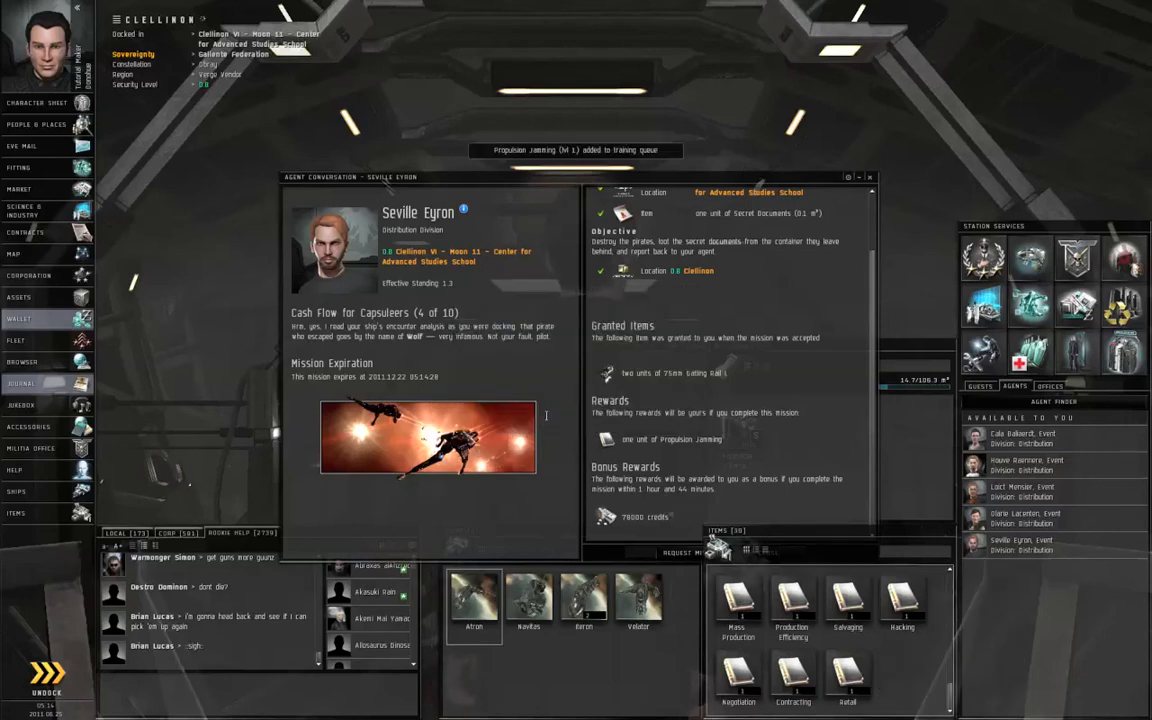
left_click(868, 176)
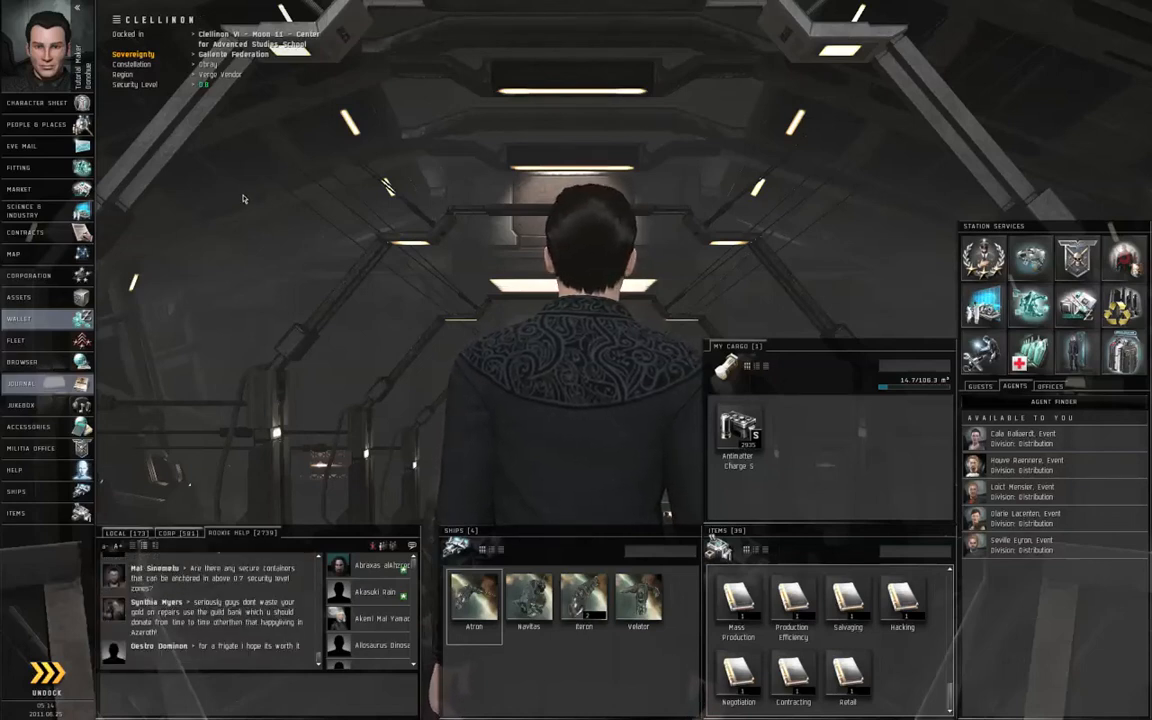
mouse_move(128, 194)
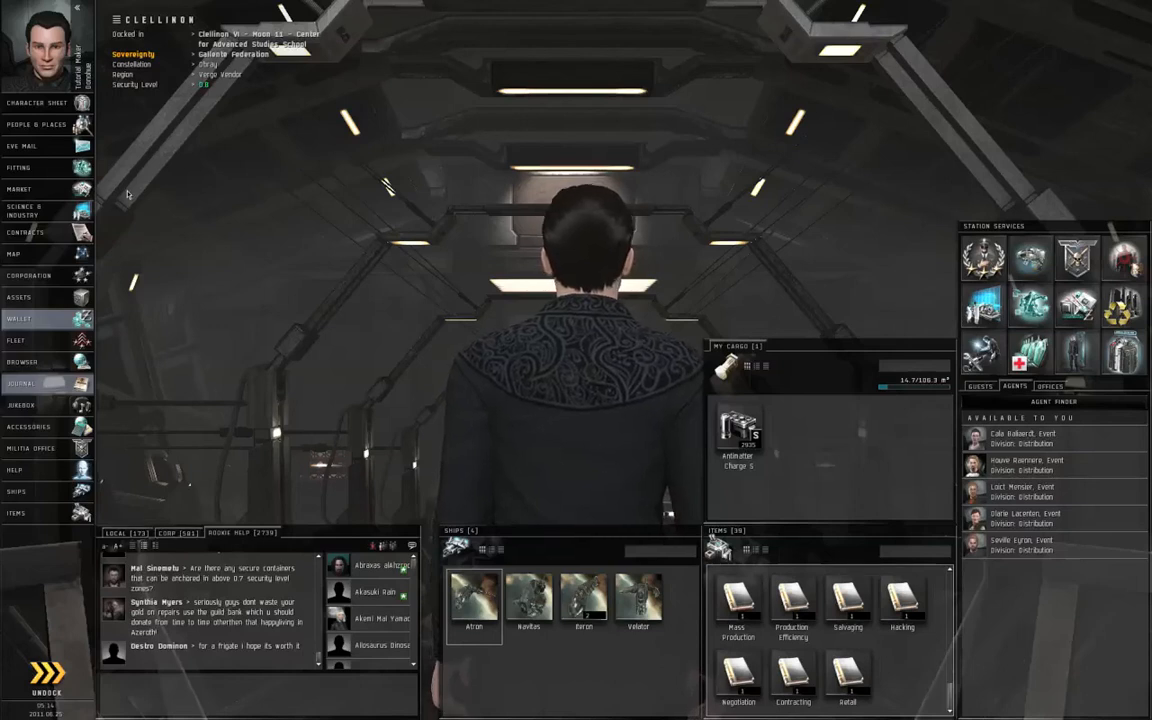
Review the Atron's fitting, then bring up the regional market from the Neocom
left_click(18, 168)
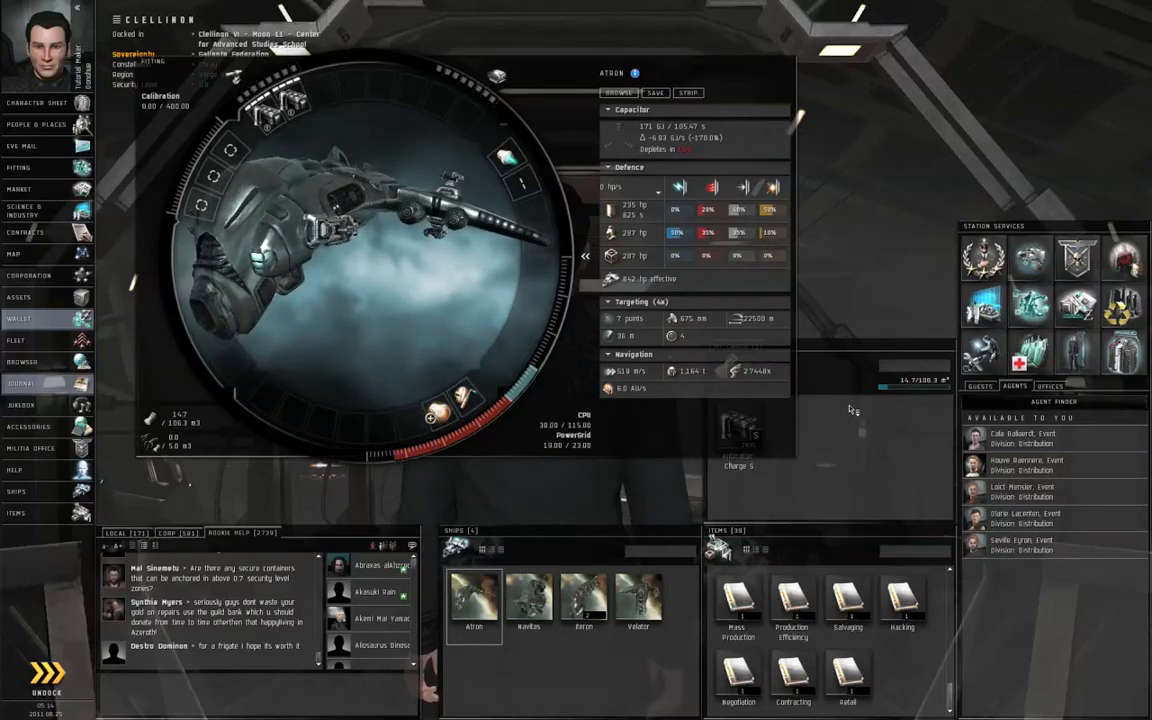
right_click(290, 110)
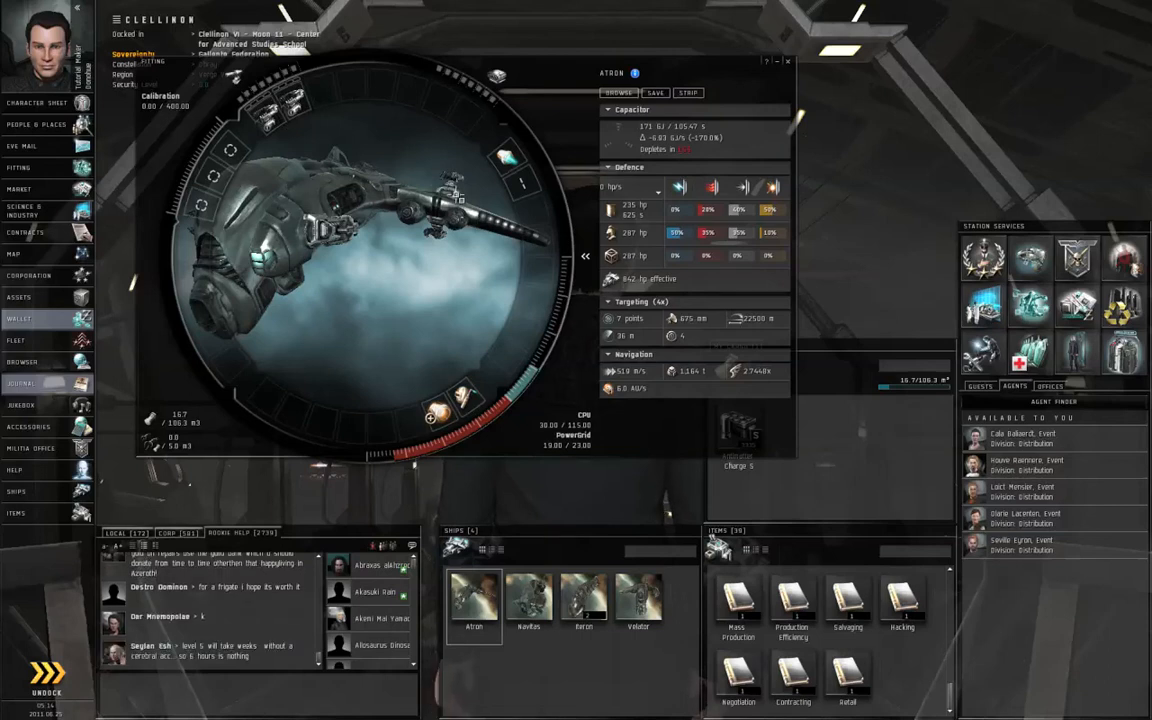
mouse_move(160, 164)
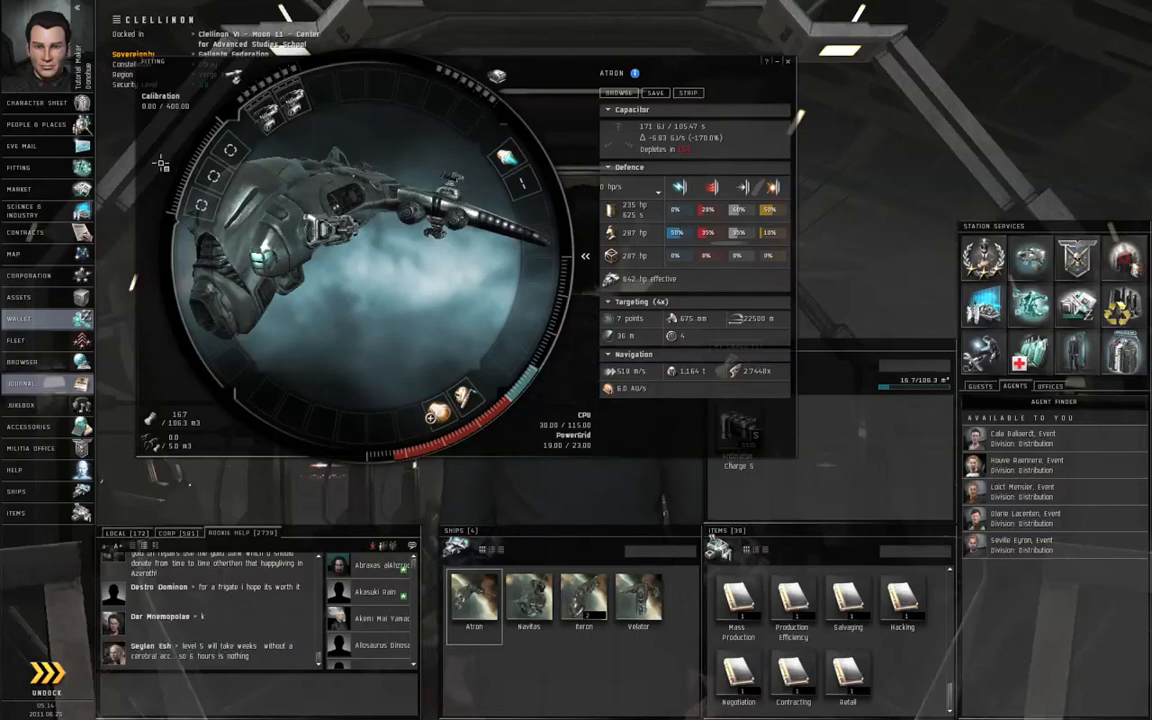
left_click(18, 188)
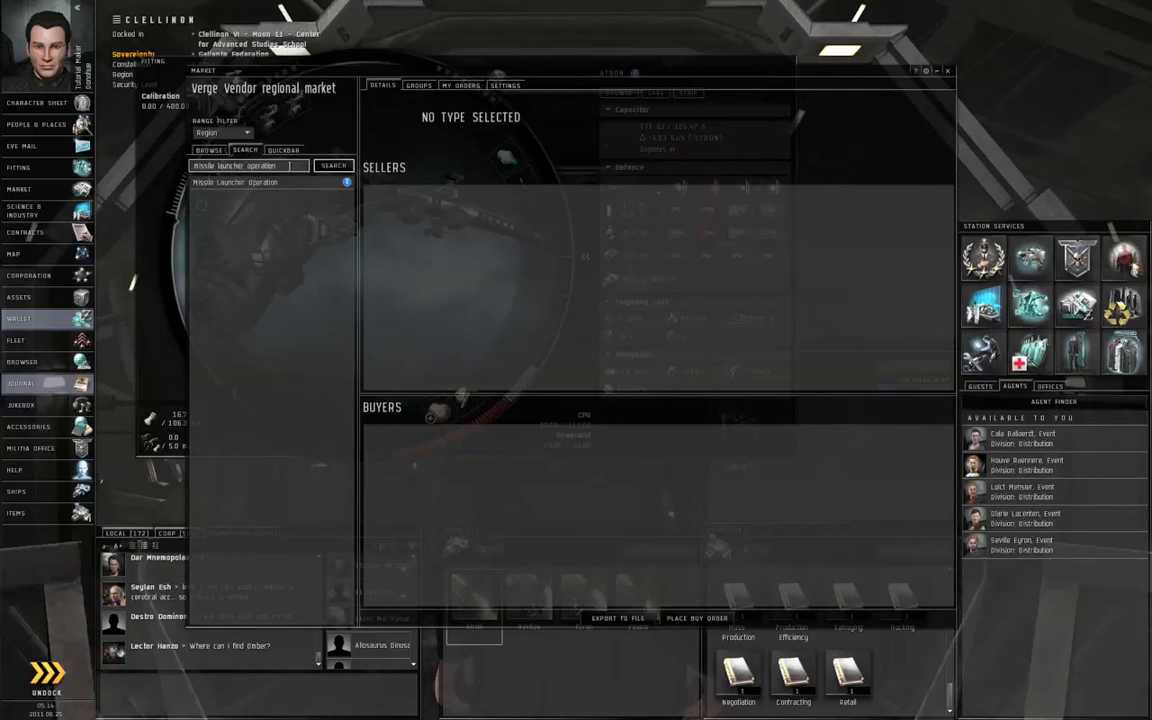
Buy the Missile Launcher Operation skillbook from a station sell order
left_click(332, 164)
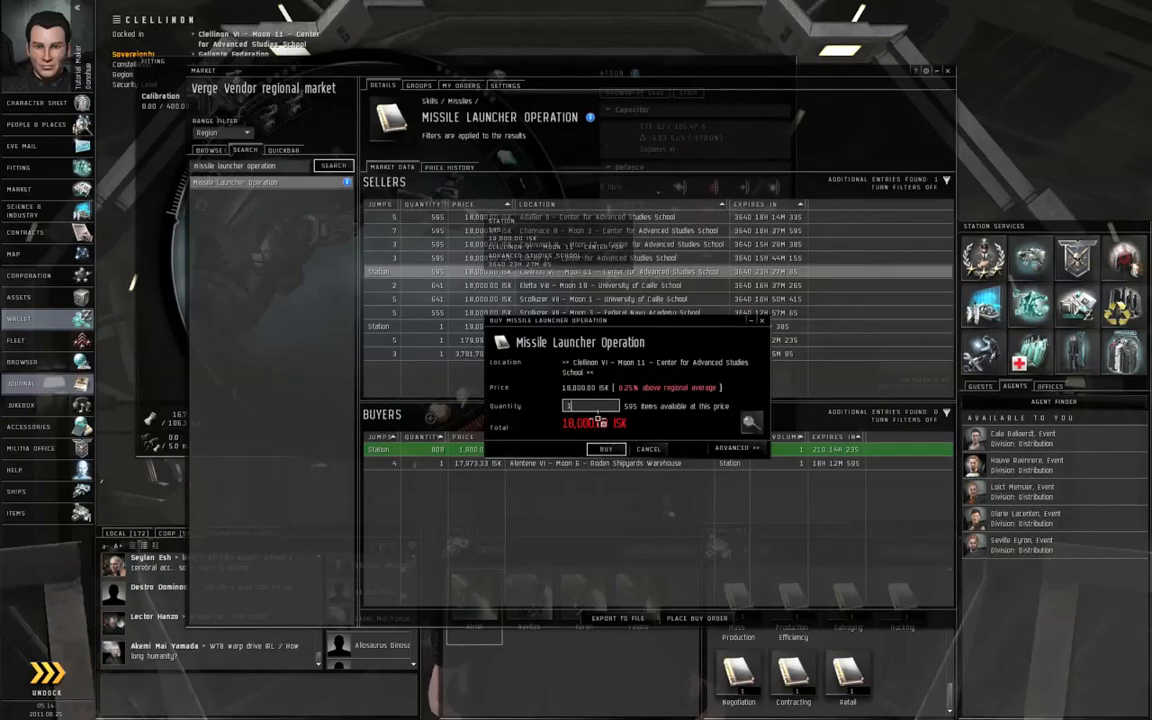
left_click(648, 448)
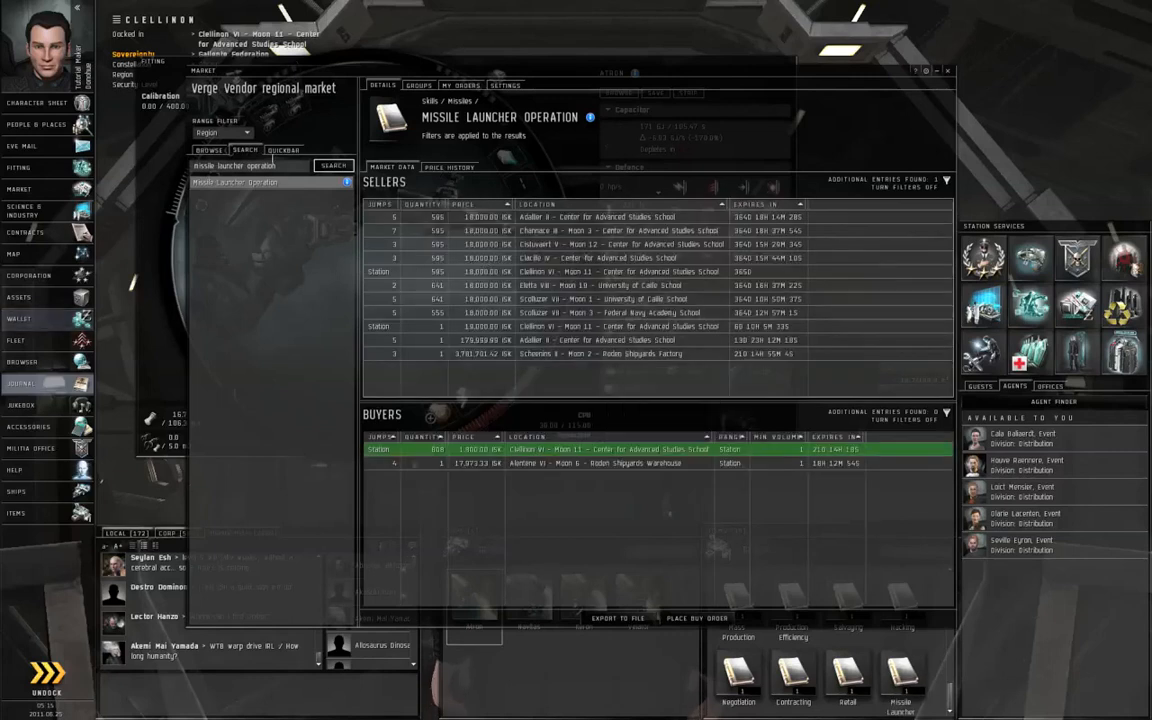
Search 'standard missiles' and buy the Standard Missiles skillbook from a seller
type("st")
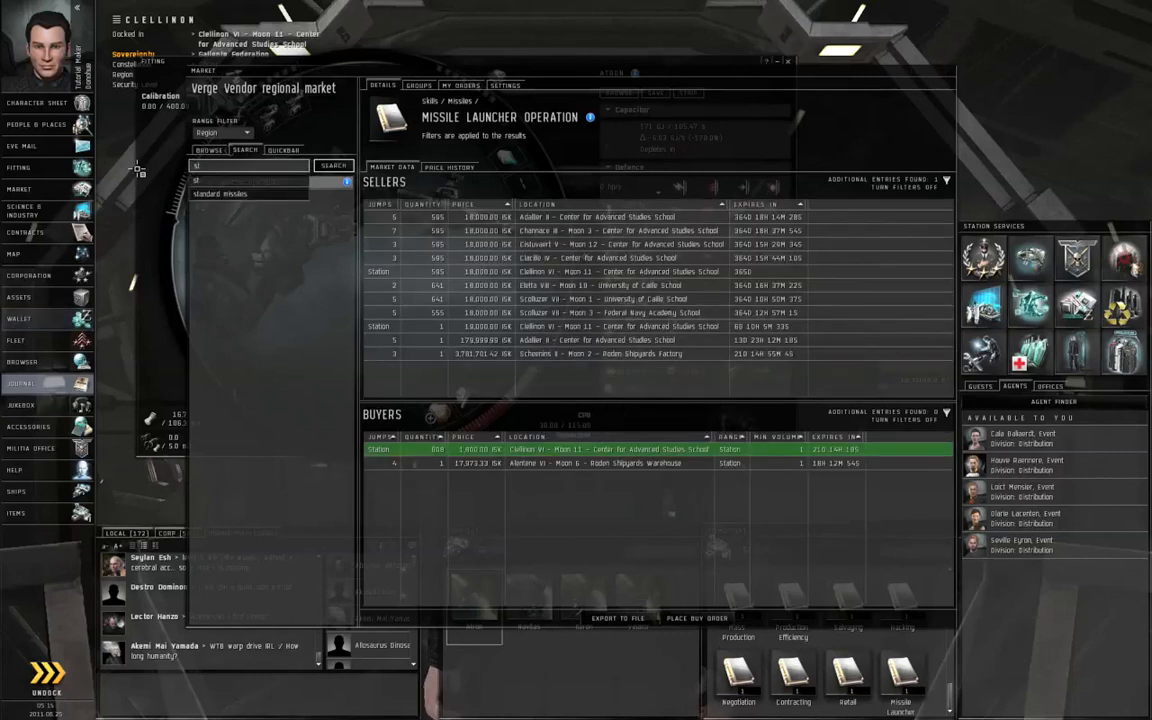
type("standard missiles")
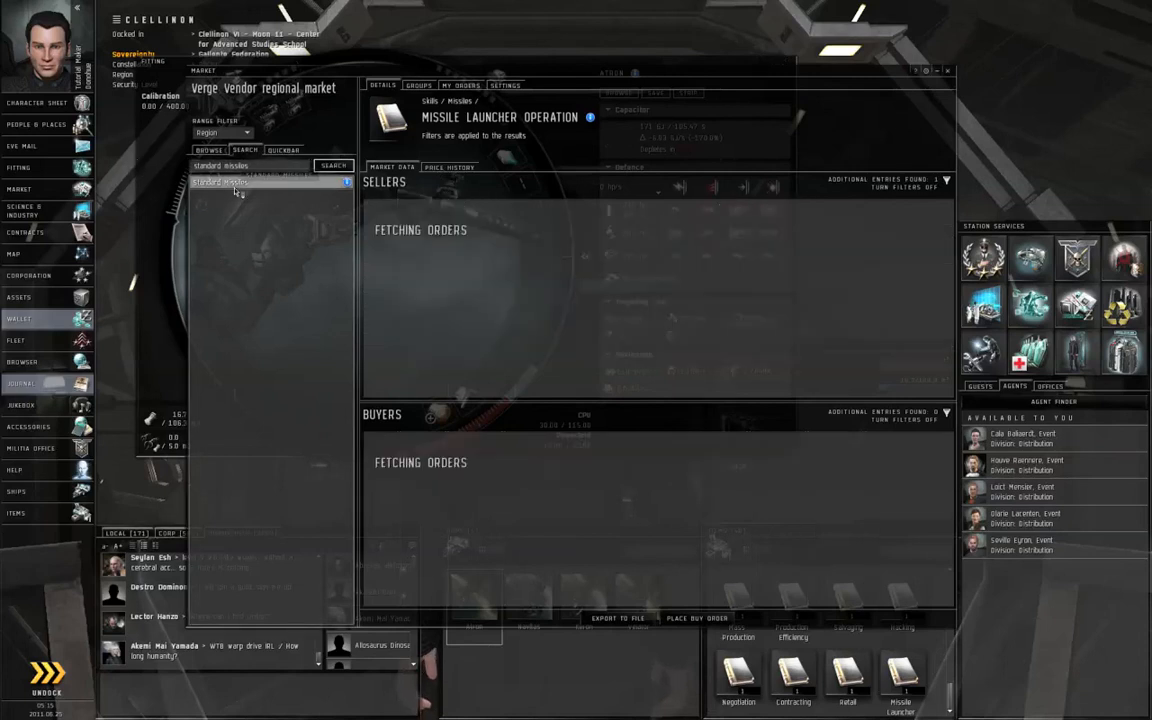
left_click(220, 182)
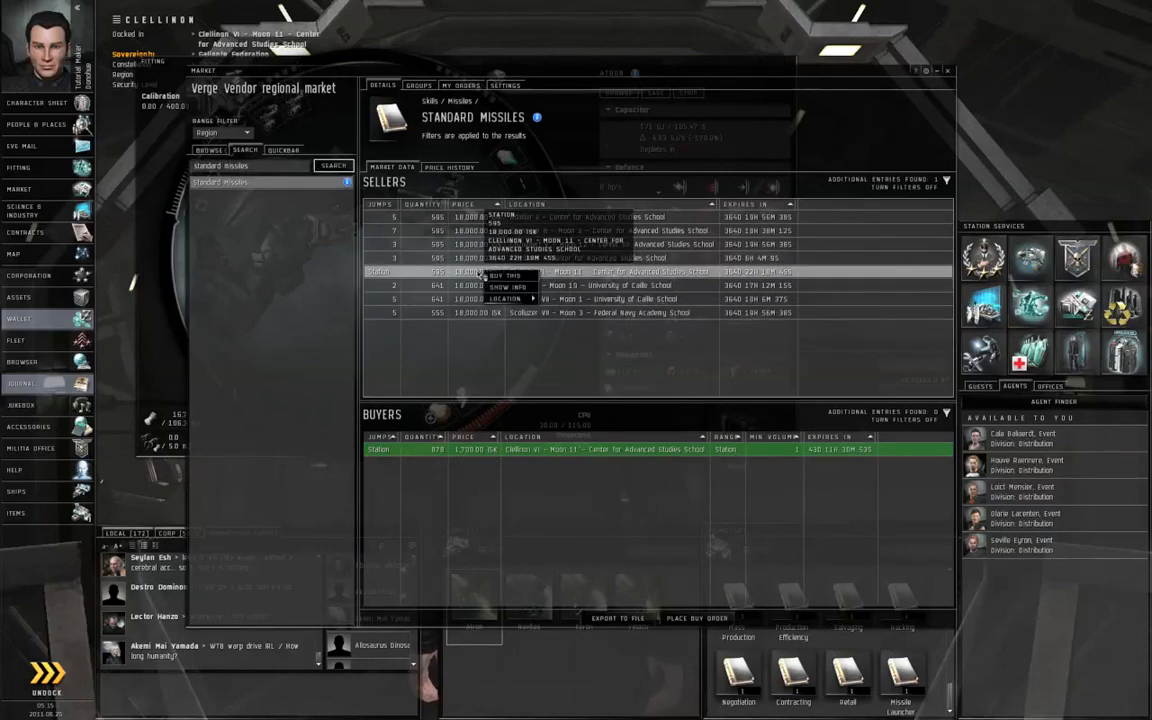
left_click(504, 276)
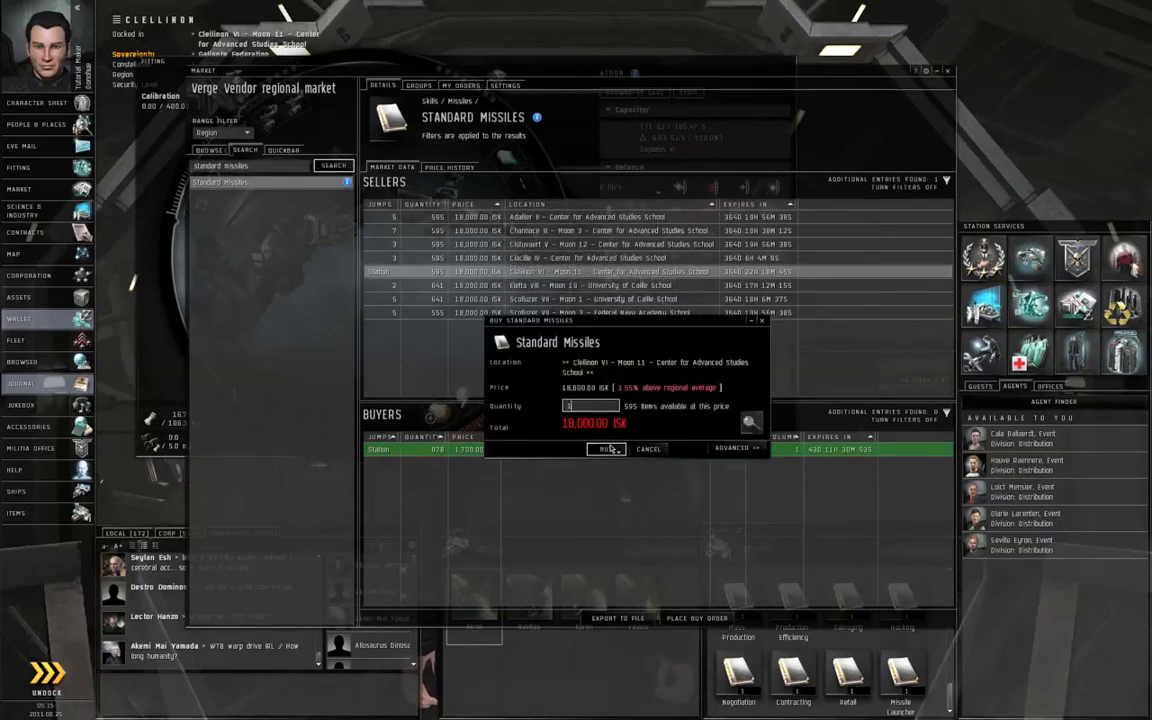
left_click(606, 448)
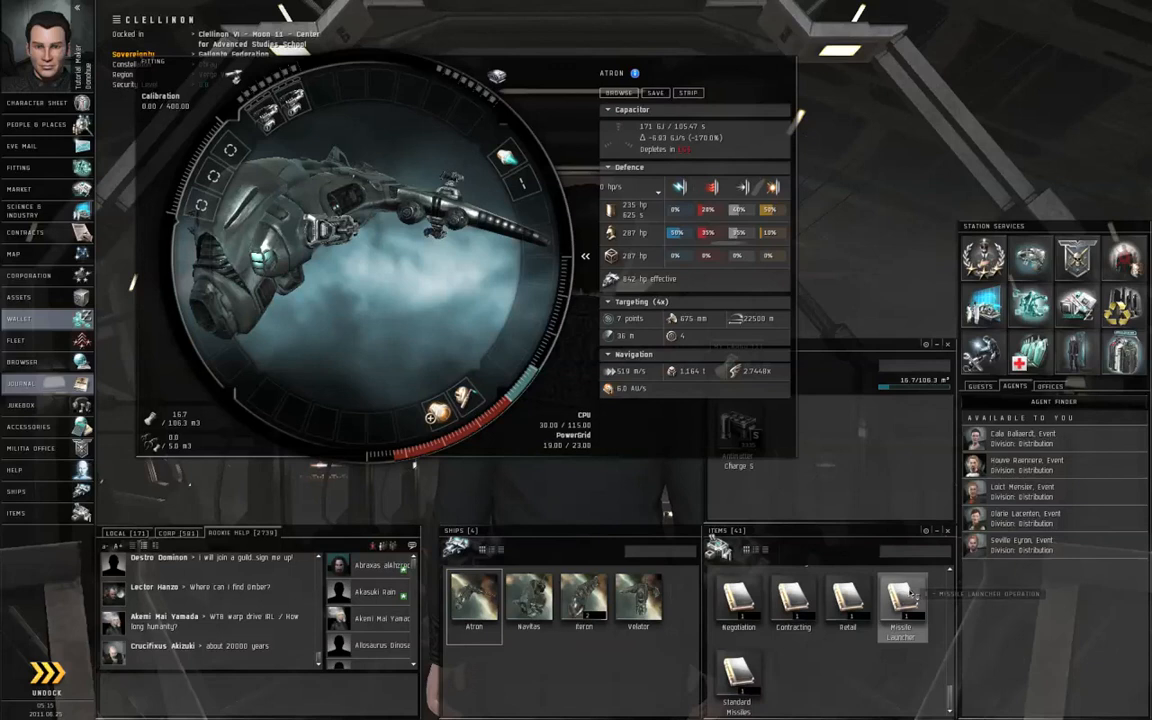
Inject Missile Launcher Operation for training and check the Standard Missiles skillbook's attributes
right_click(900, 604)
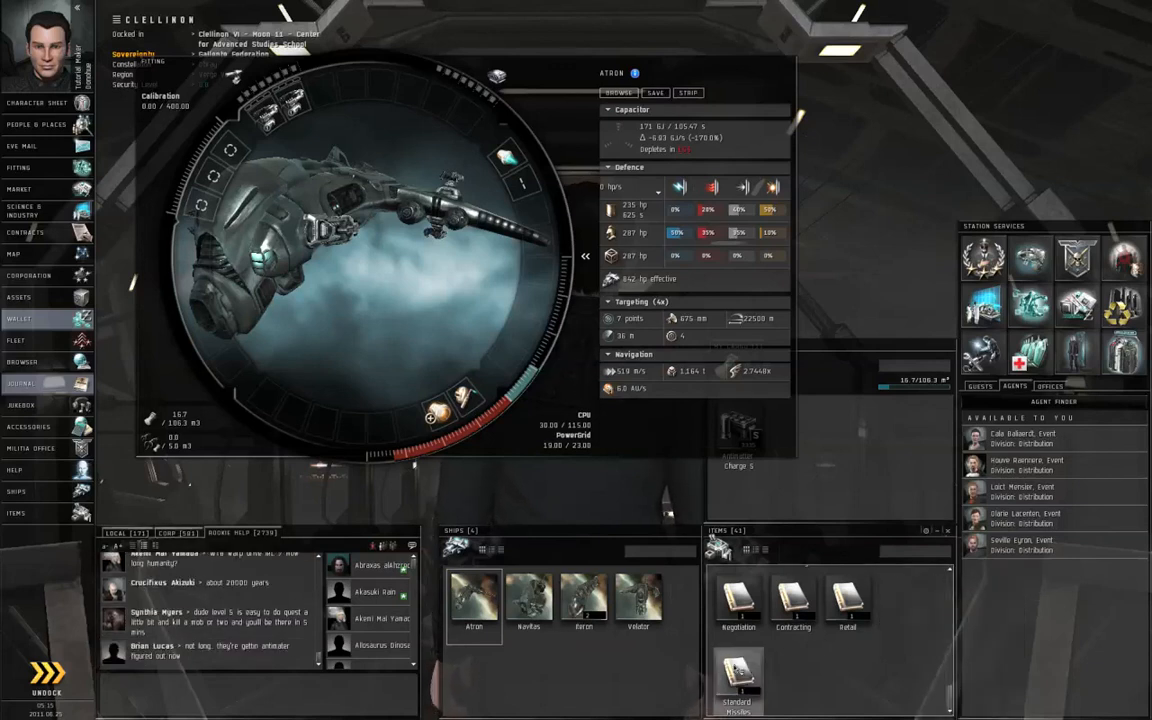
double_click(736, 680)
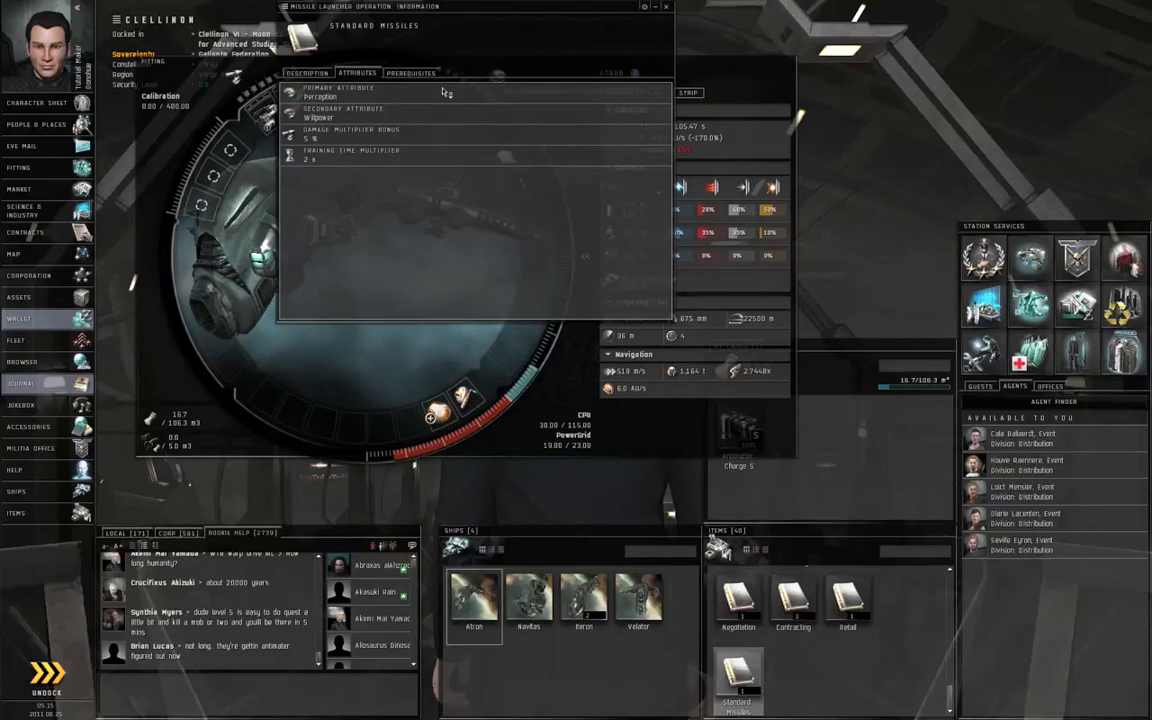
left_click(412, 72)
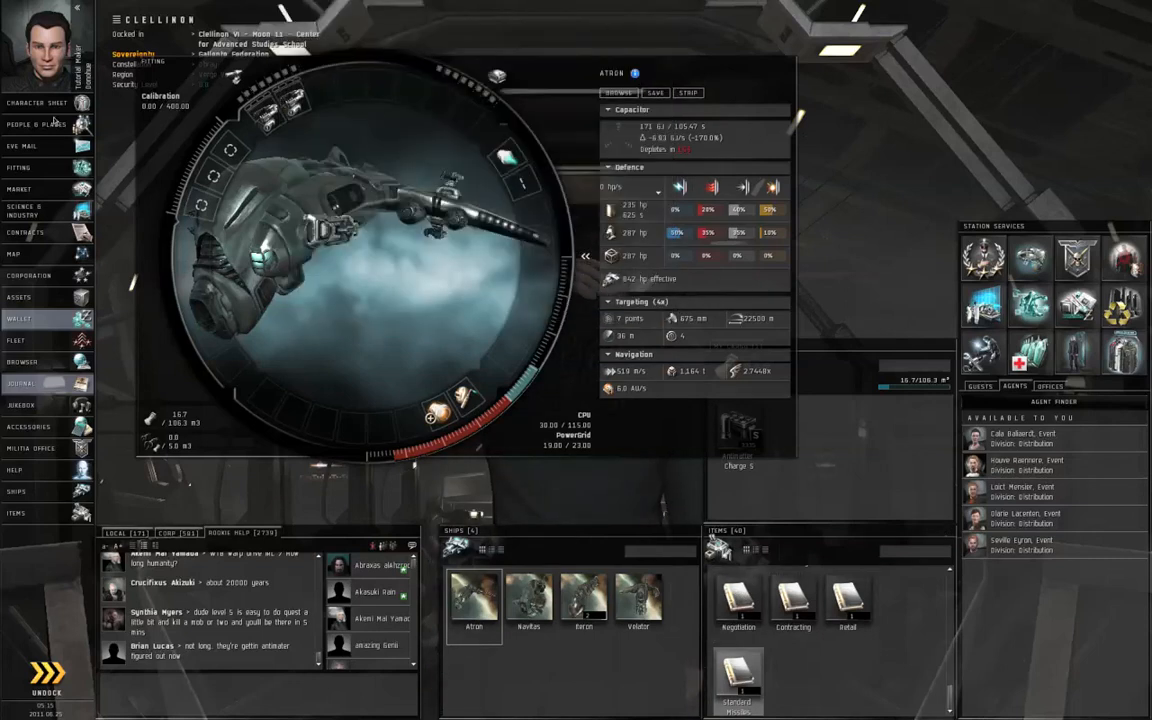
Close the ship window to return to the plain station view with the captain
left_click(48, 102)
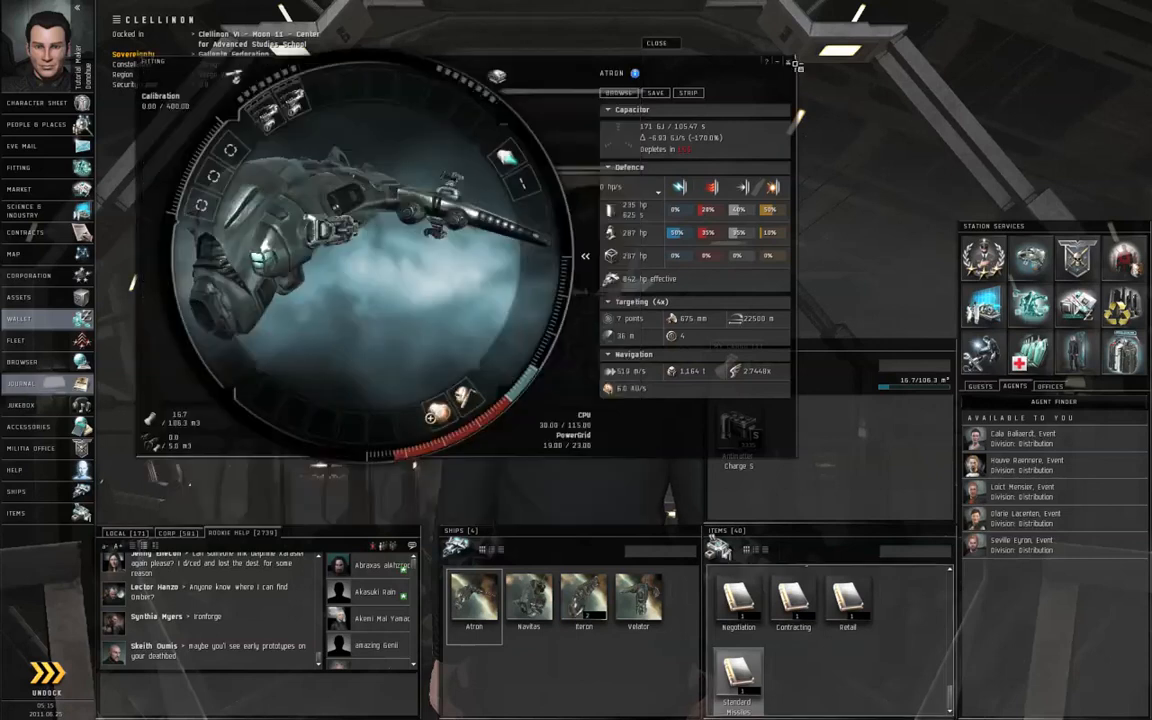
left_click(658, 44)
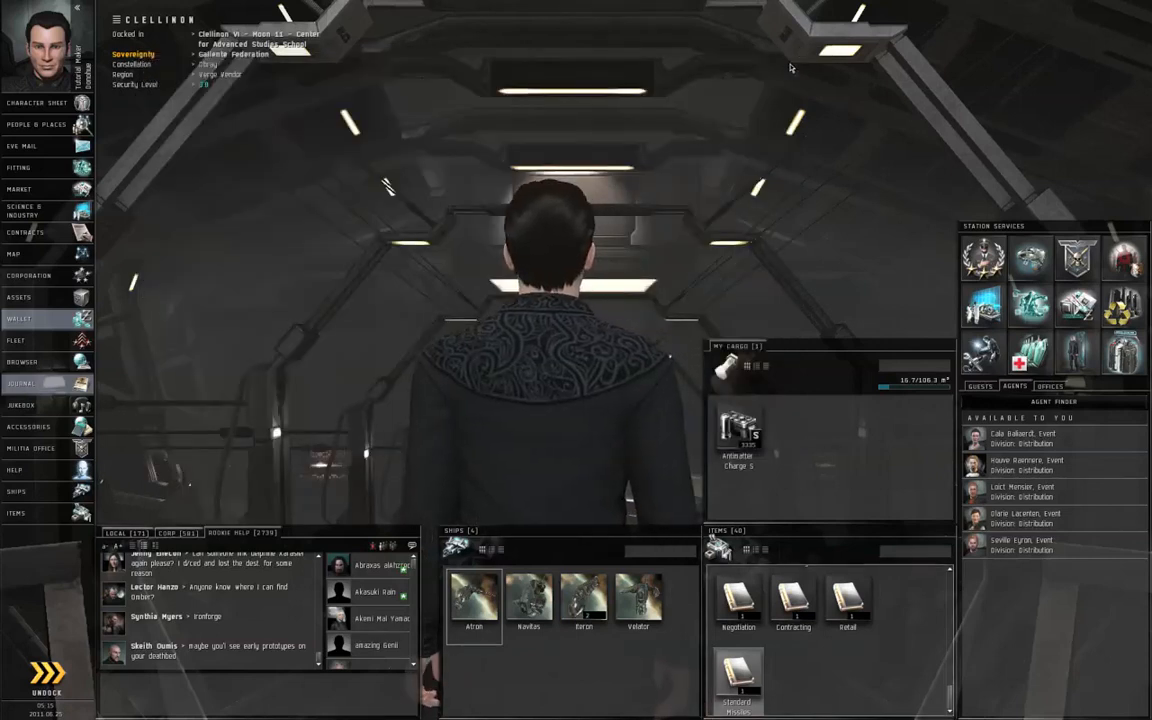